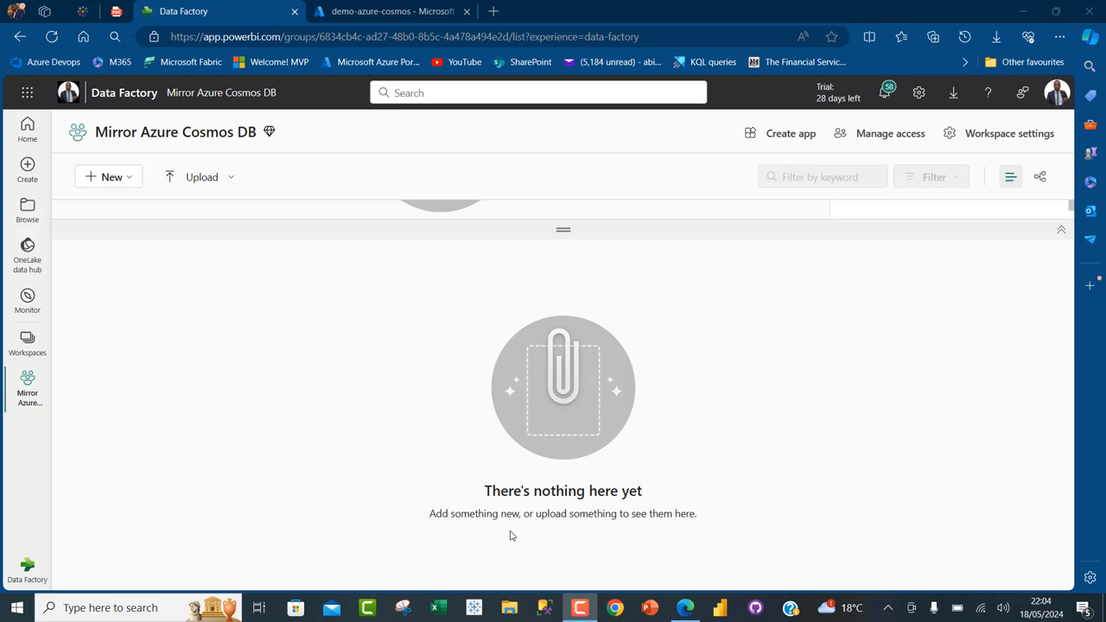
Step: Switch to the Azure portal tab showing the demo-azure-cosmos account
left_click(389, 11)
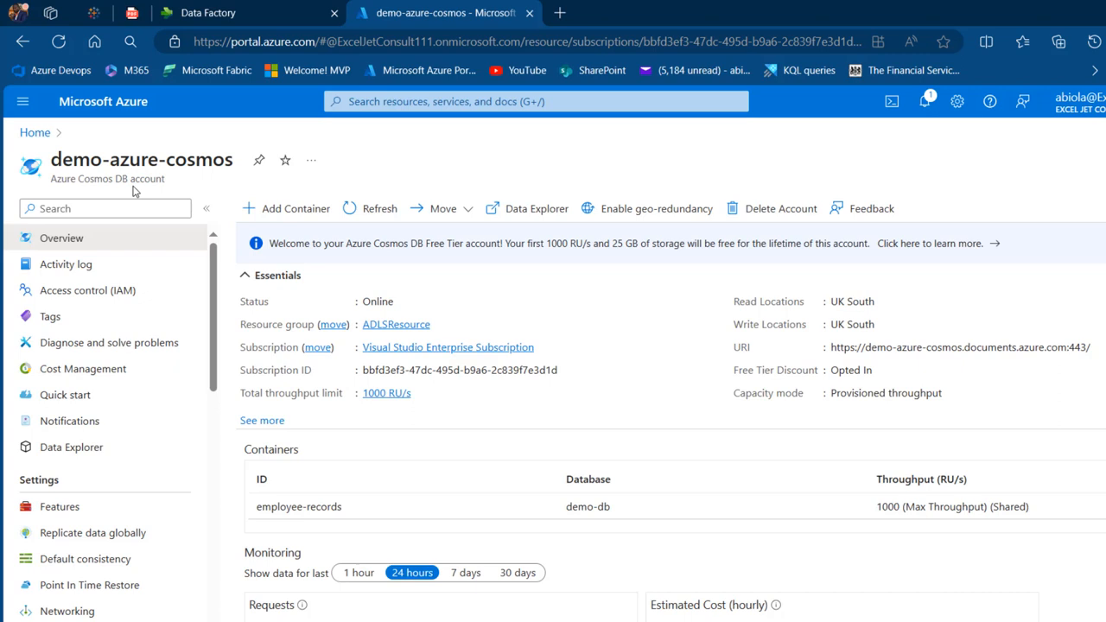
Step: Run SELECT * FROM c on demo-db's employee-records and enlarge the 35-item results
left_click(71, 447)
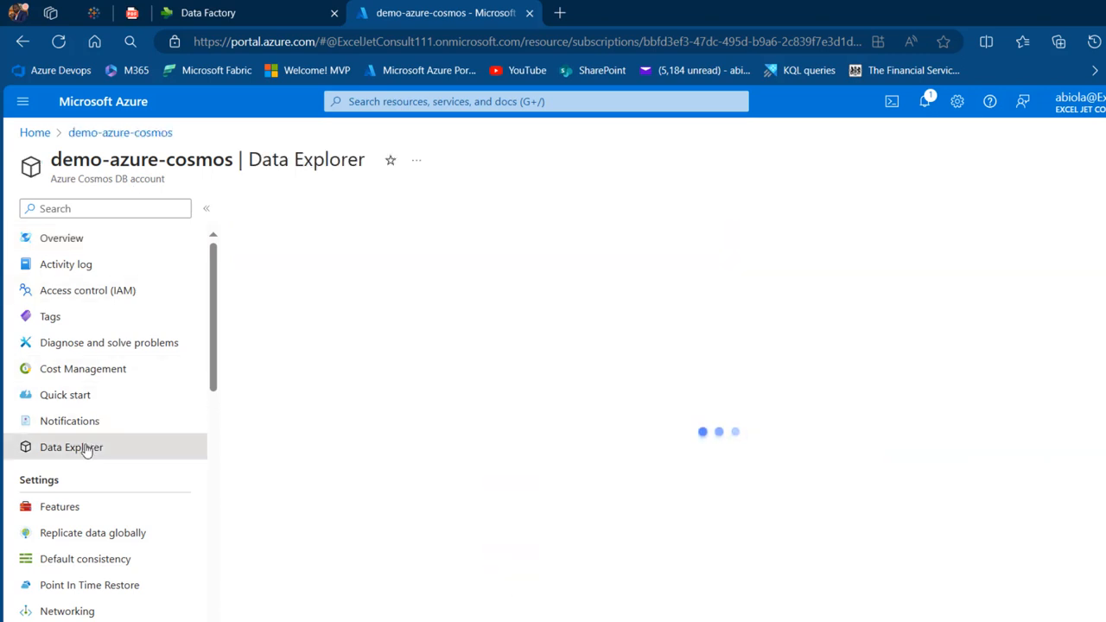
left_click(71, 447)
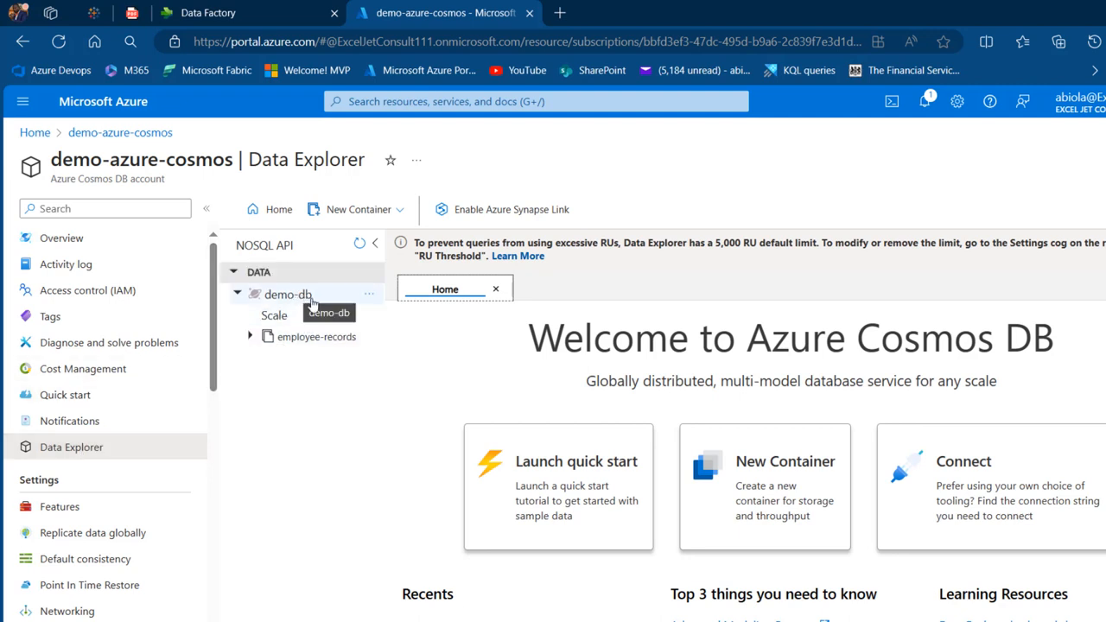
mouse_move(327, 337)
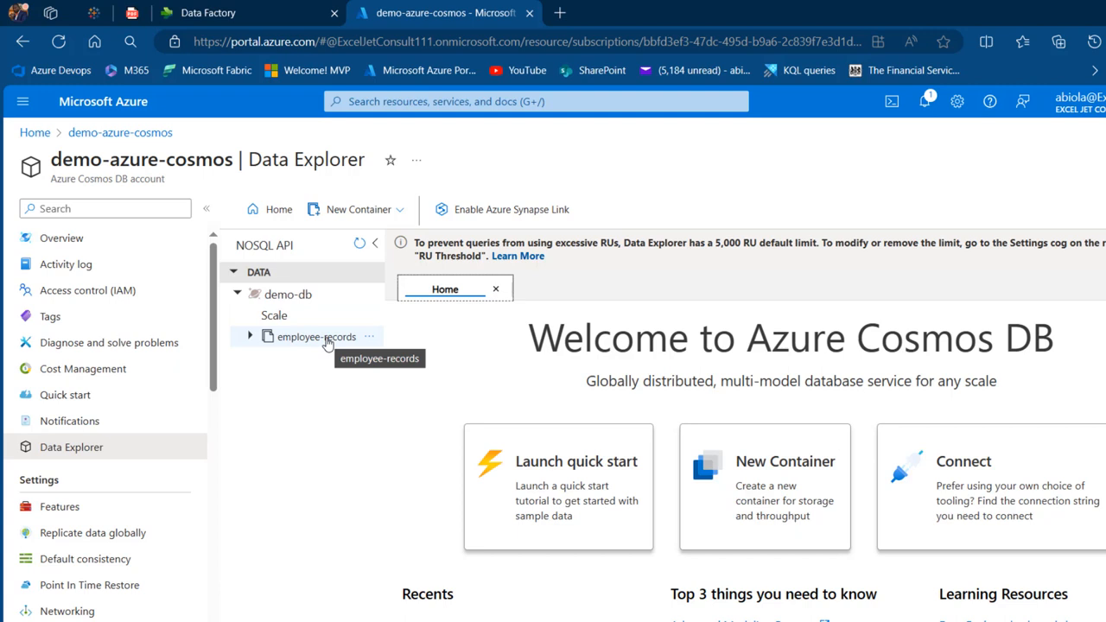
left_click(316, 336)
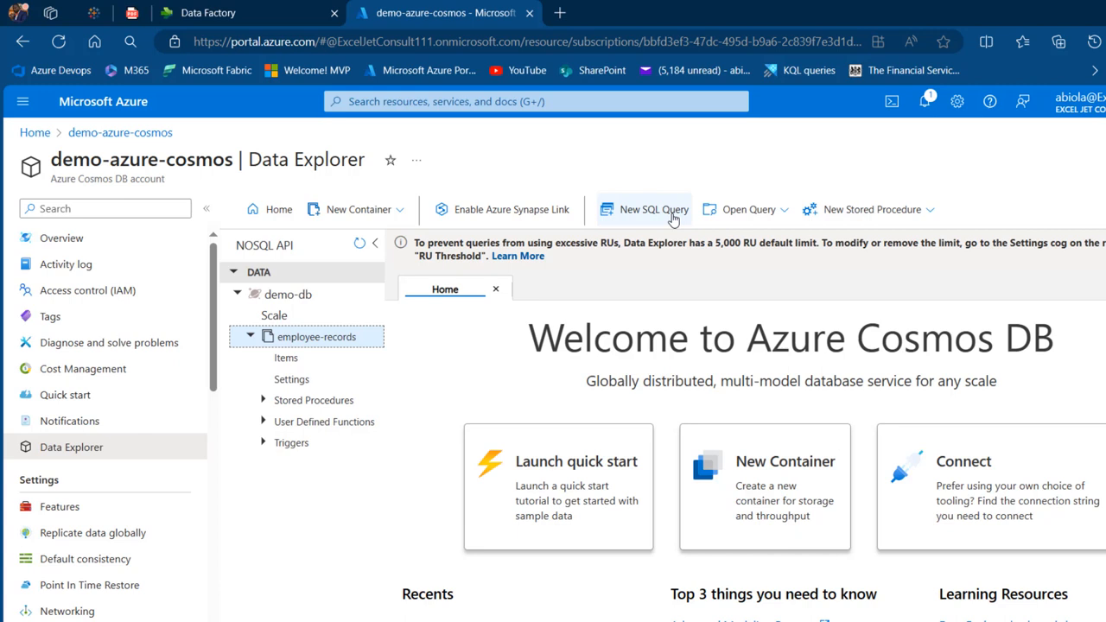
left_click(644, 210)
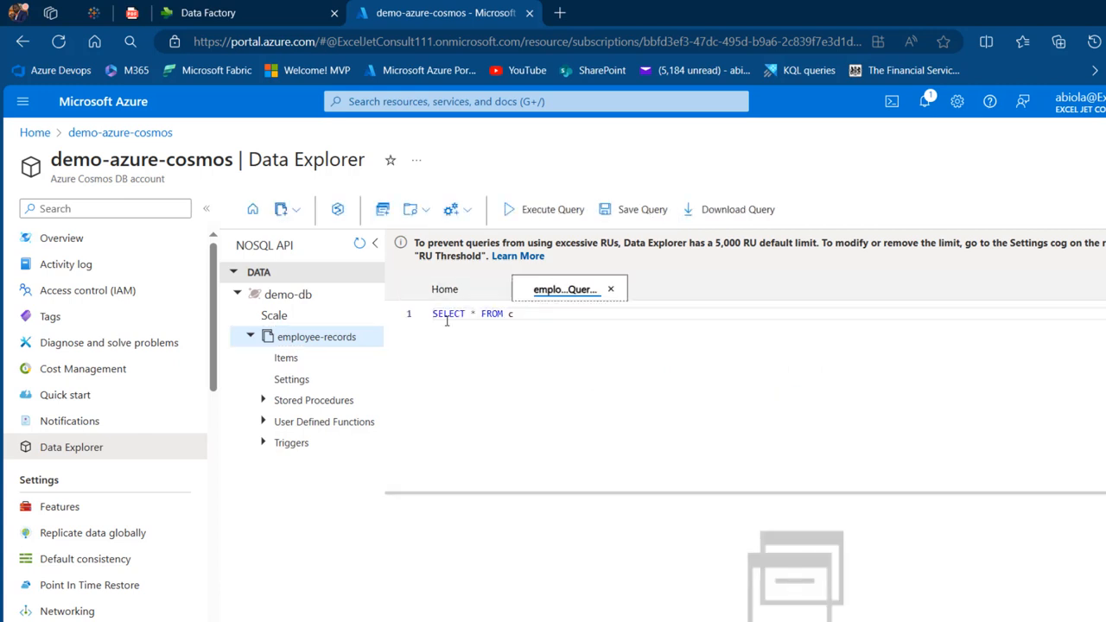
mouse_move(317, 336)
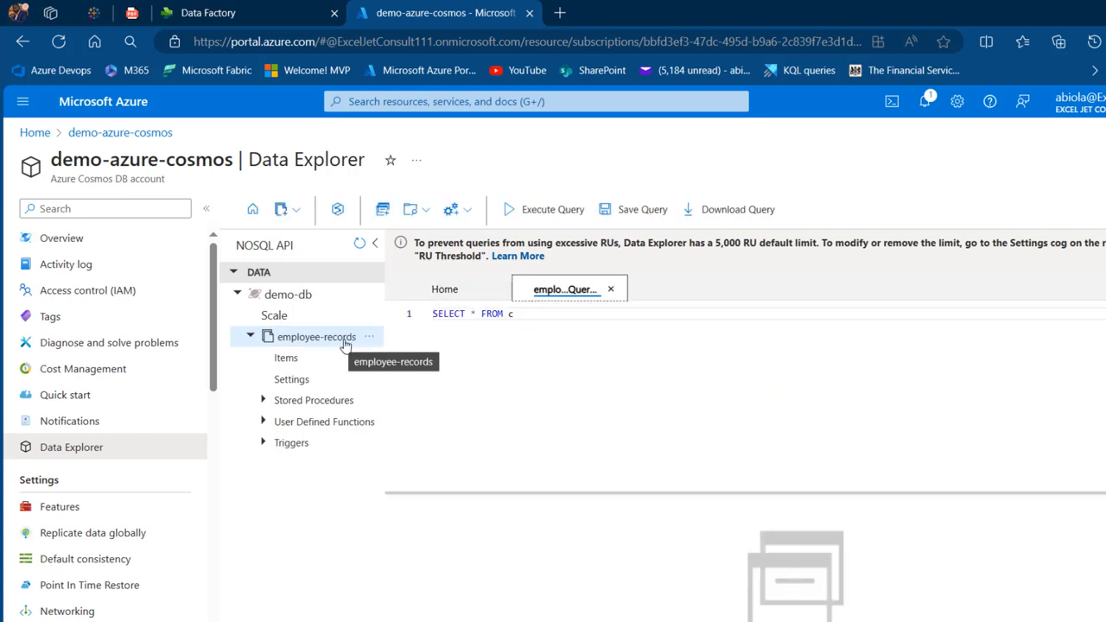
left_click(552, 209)
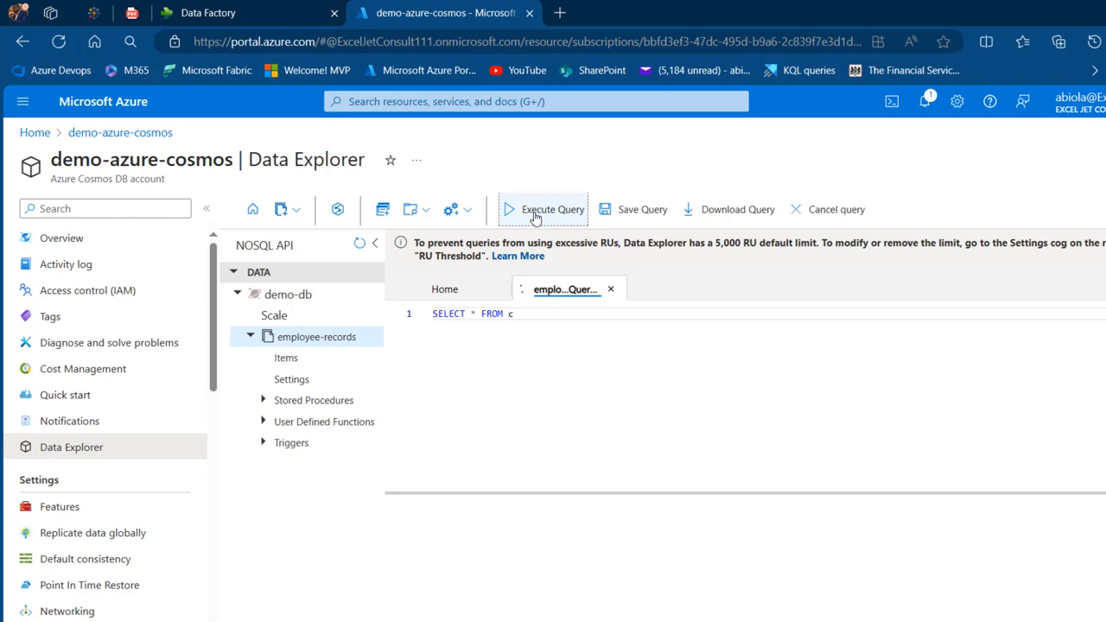
left_click(547, 209)
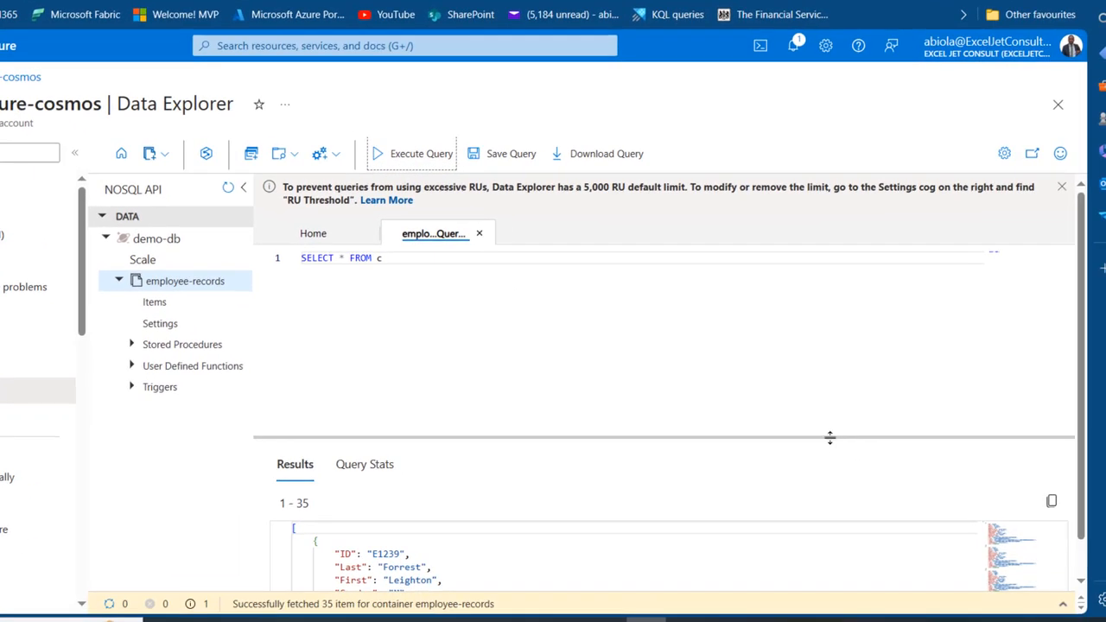
left_click_drag(830, 439, 830, 340)
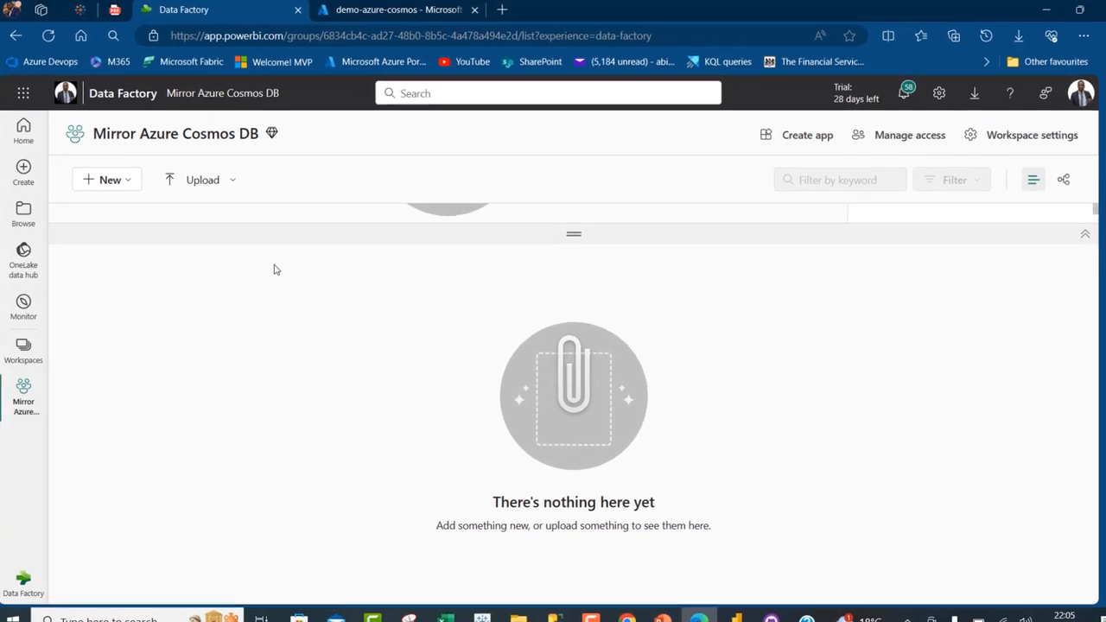
mouse_move(28, 398)
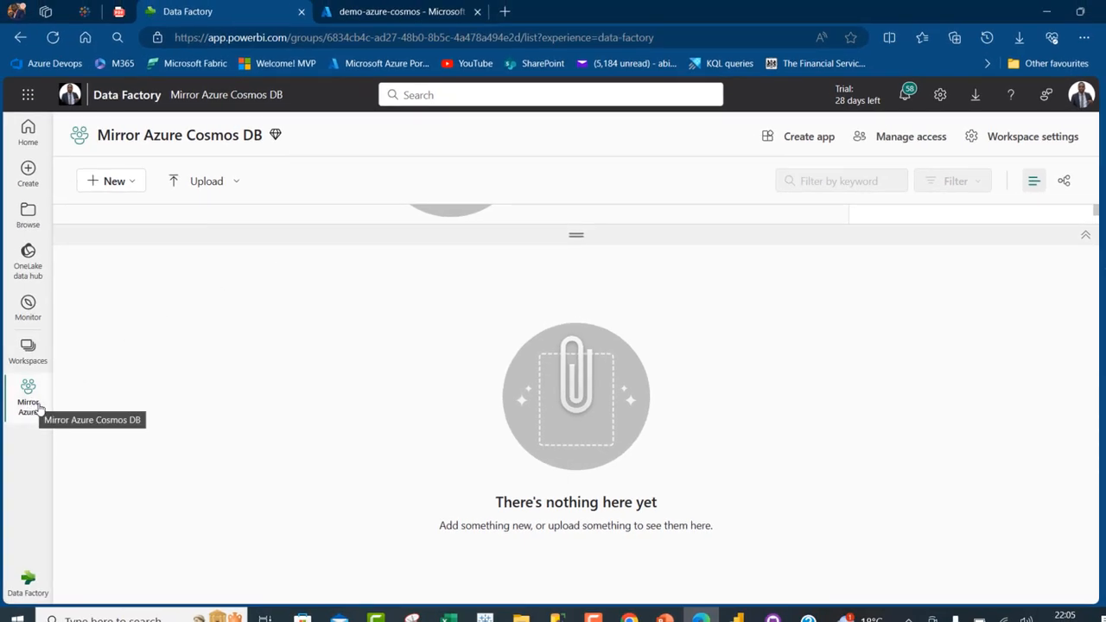
mouse_move(28, 407)
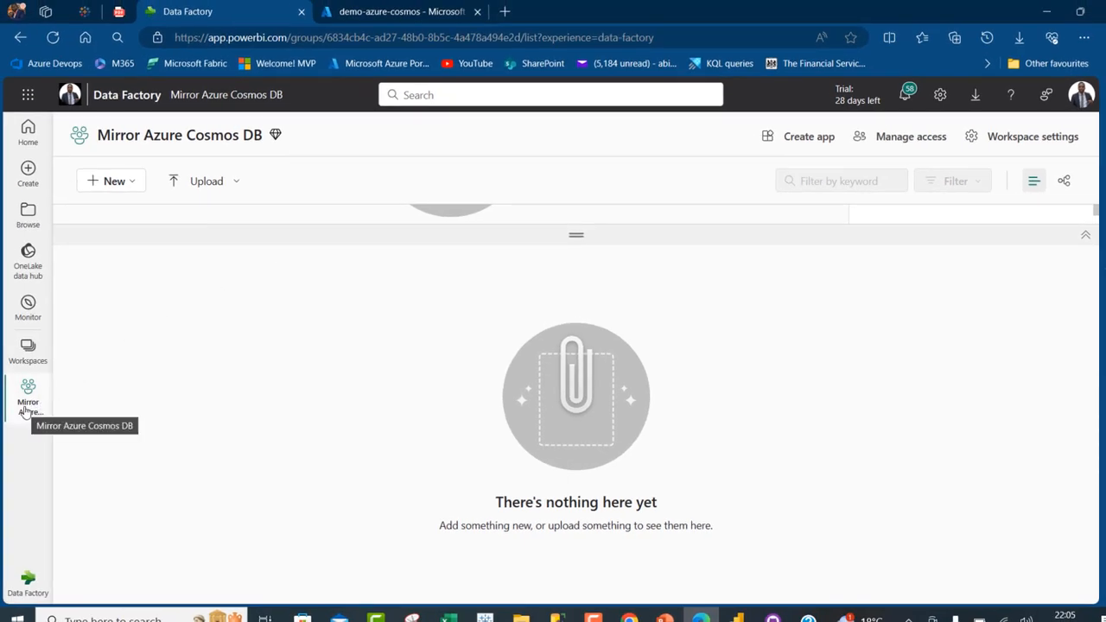
mouse_move(9, 605)
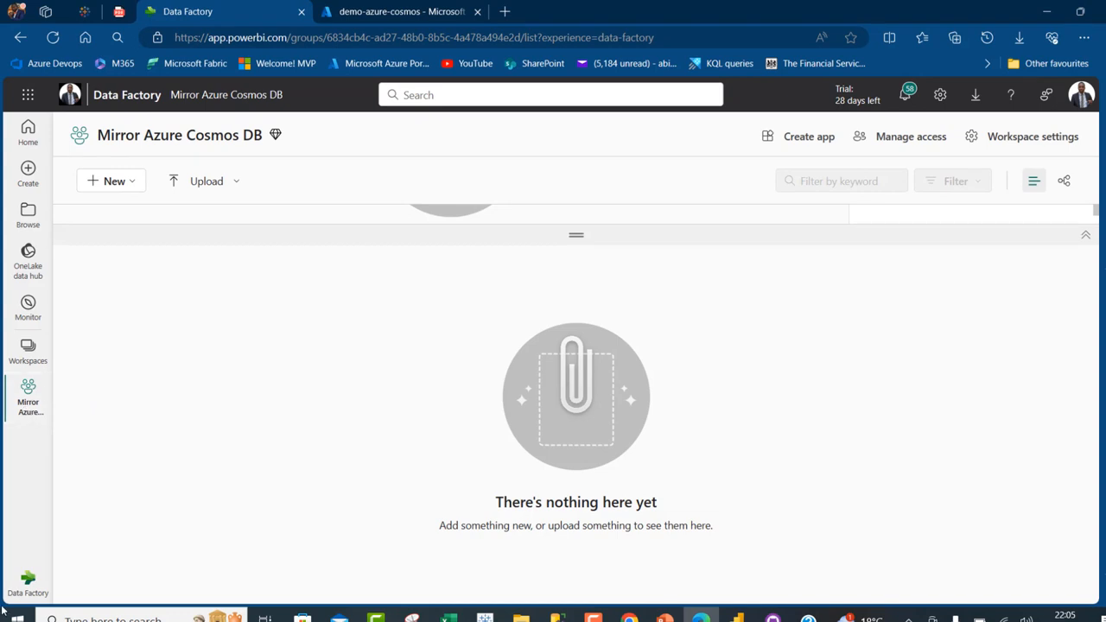
Step: Start a Mirrored Azure Cosmos DB item from the Data Warehouse experience
left_click(28, 575)
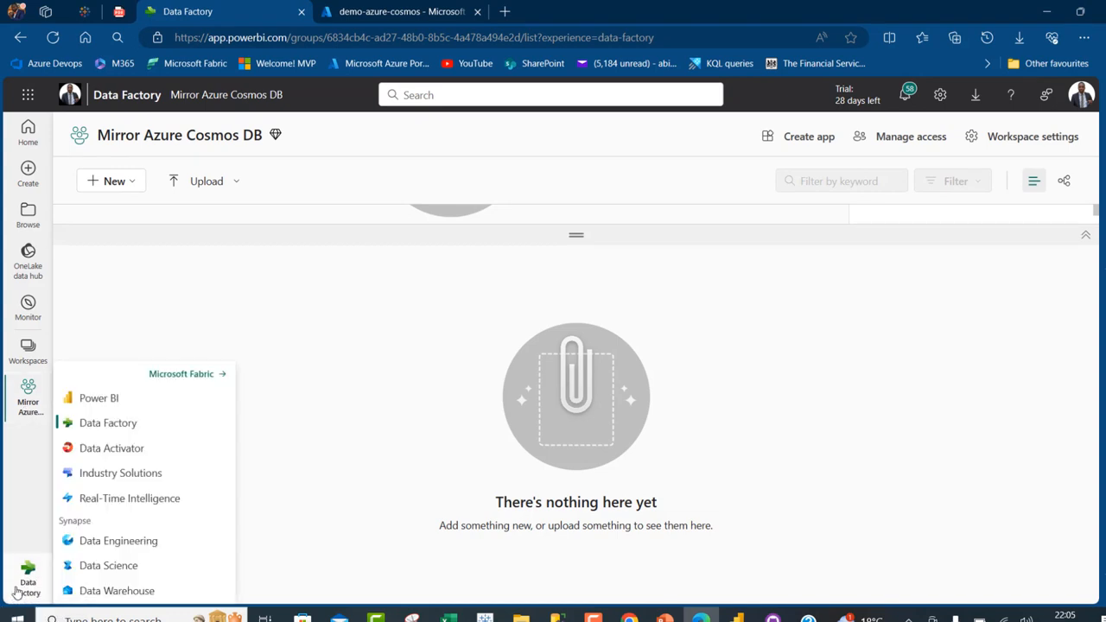
mouse_move(117, 591)
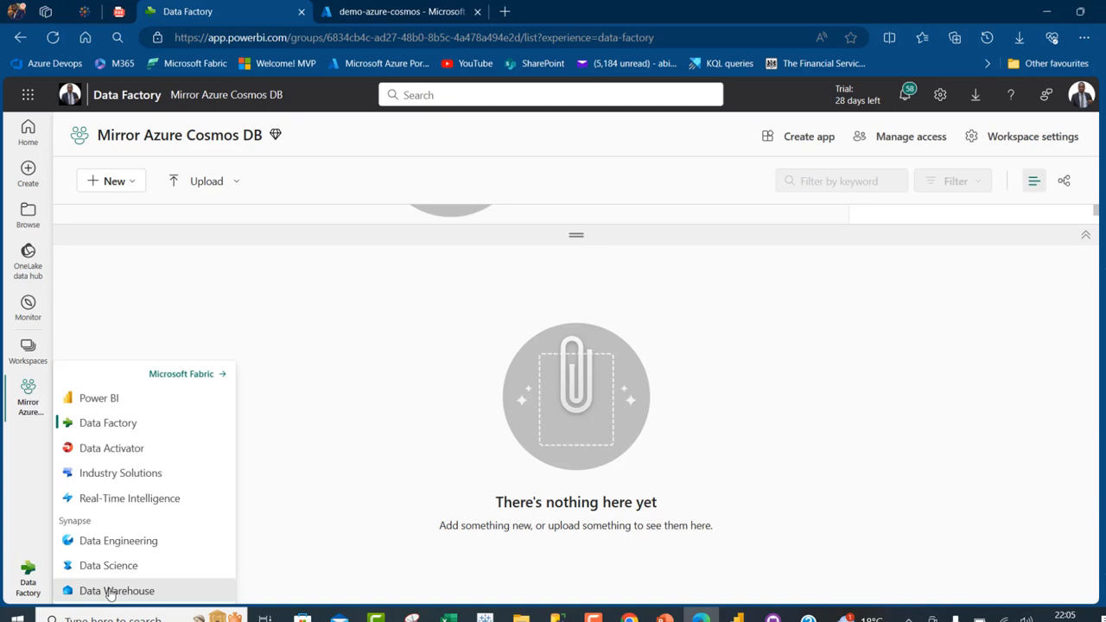
left_click(116, 591)
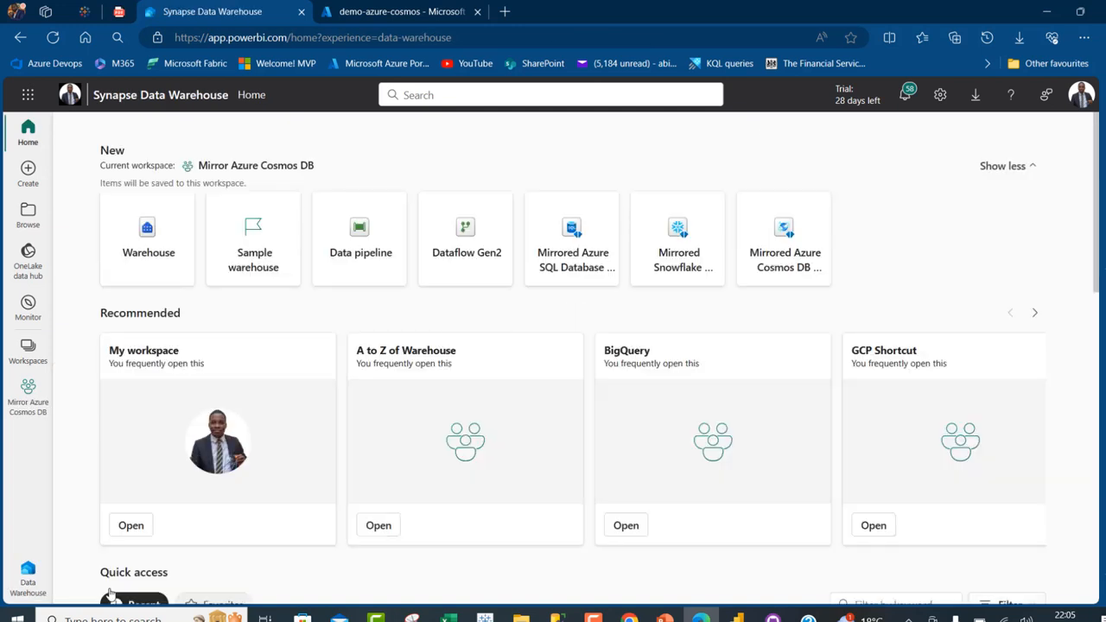
mouse_move(784, 238)
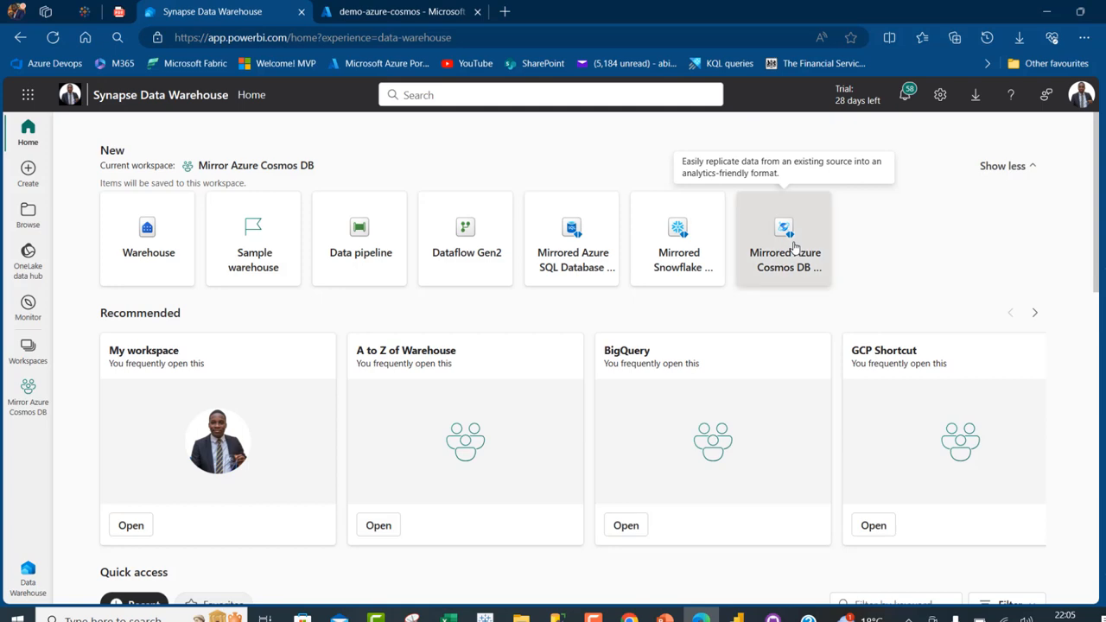
left_click(784, 239)
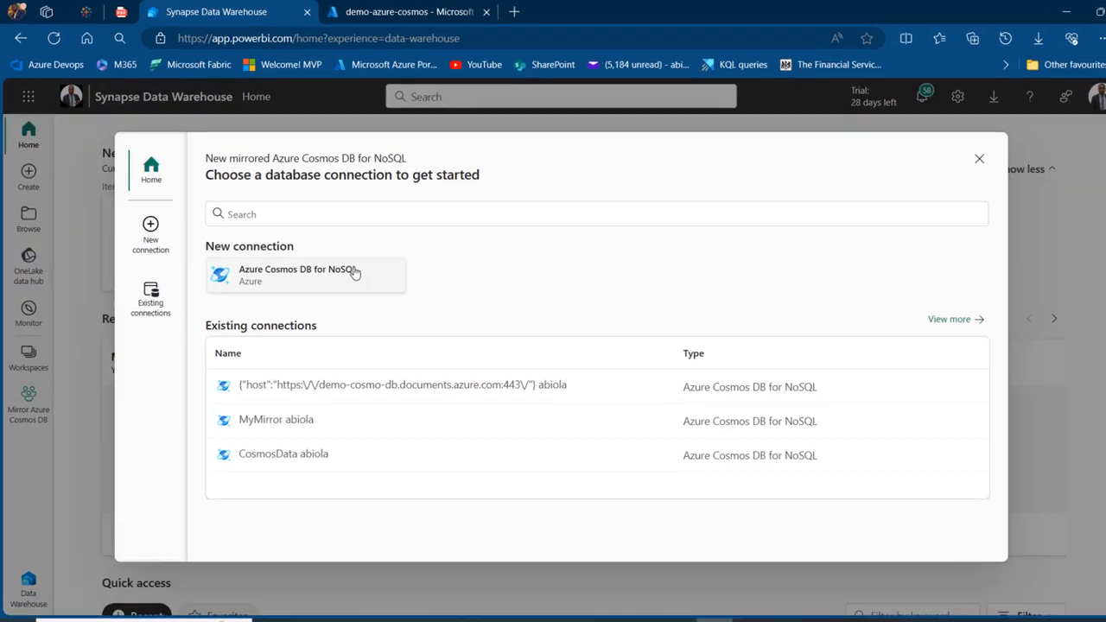
left_click(427, 11)
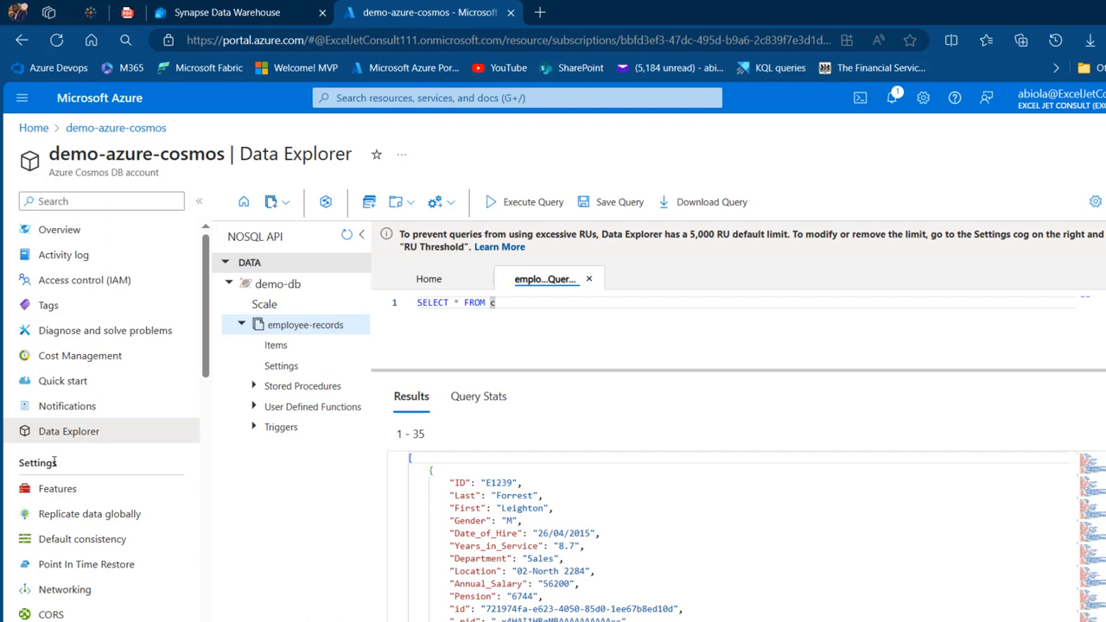
mouse_move(208, 344)
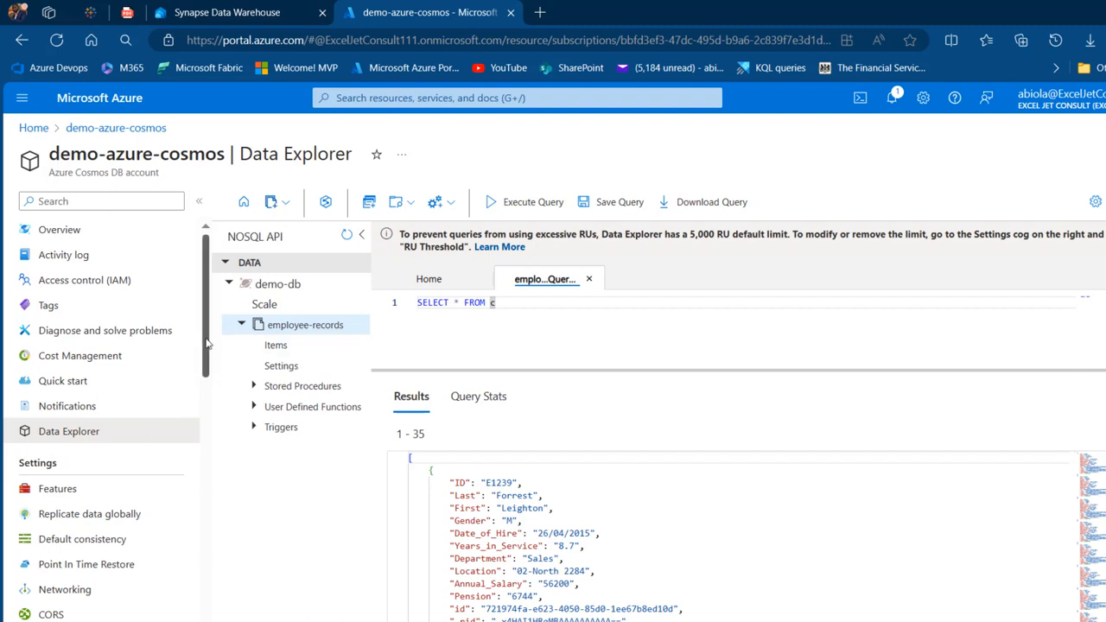
Step: Verify all-networks public access and the Continuous (30 days) backup policy
scroll("down", 3)
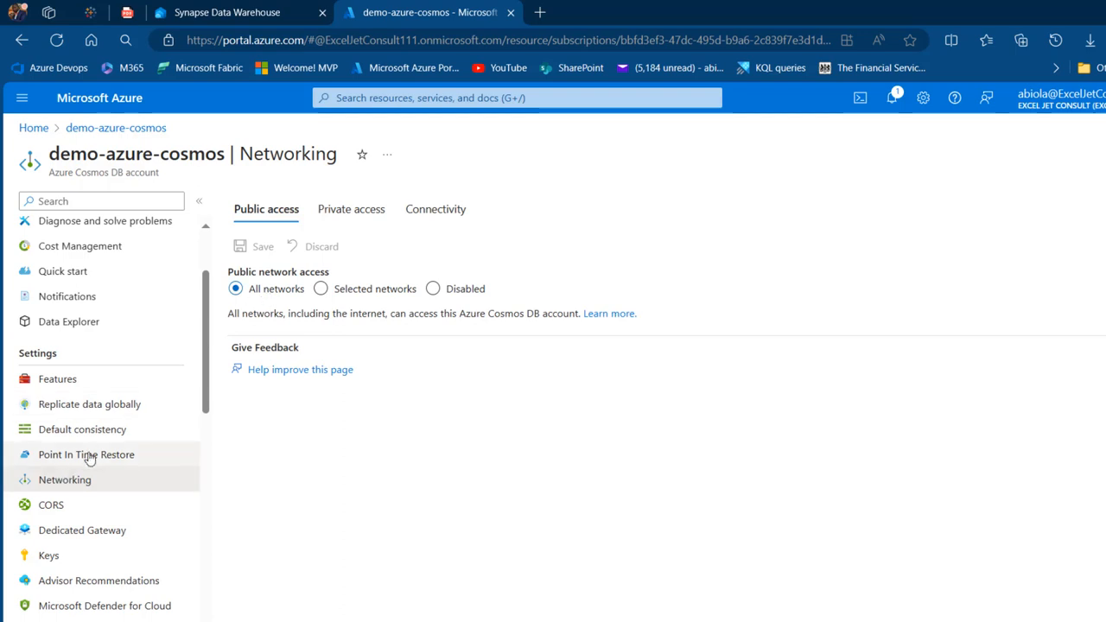
mouse_move(108, 458)
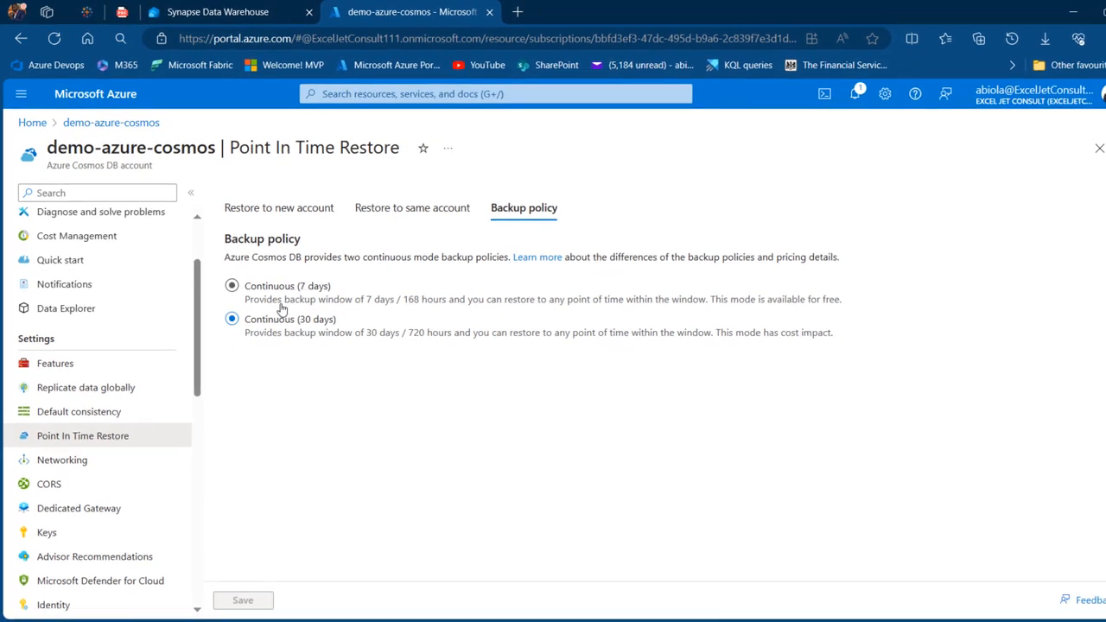
left_click(232, 319)
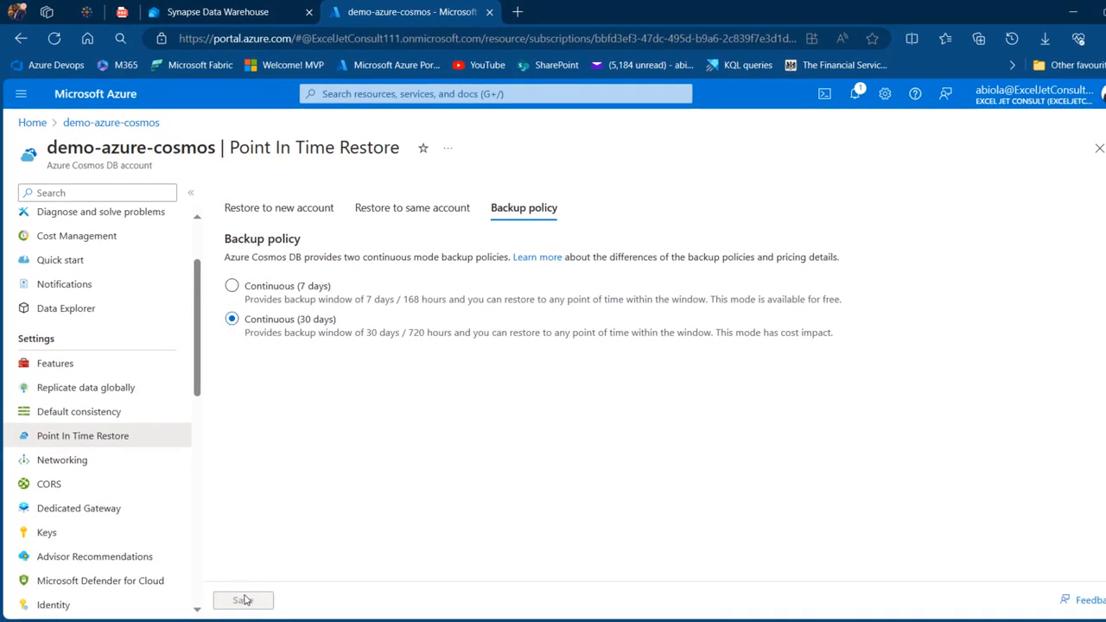
mouse_move(432, 393)
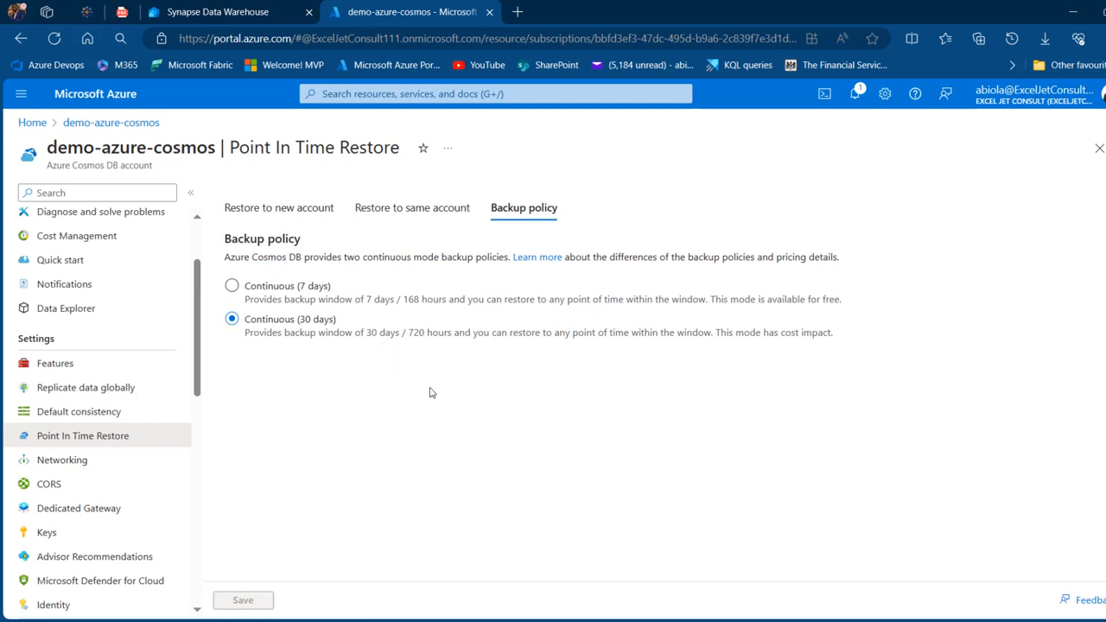
left_click(218, 11)
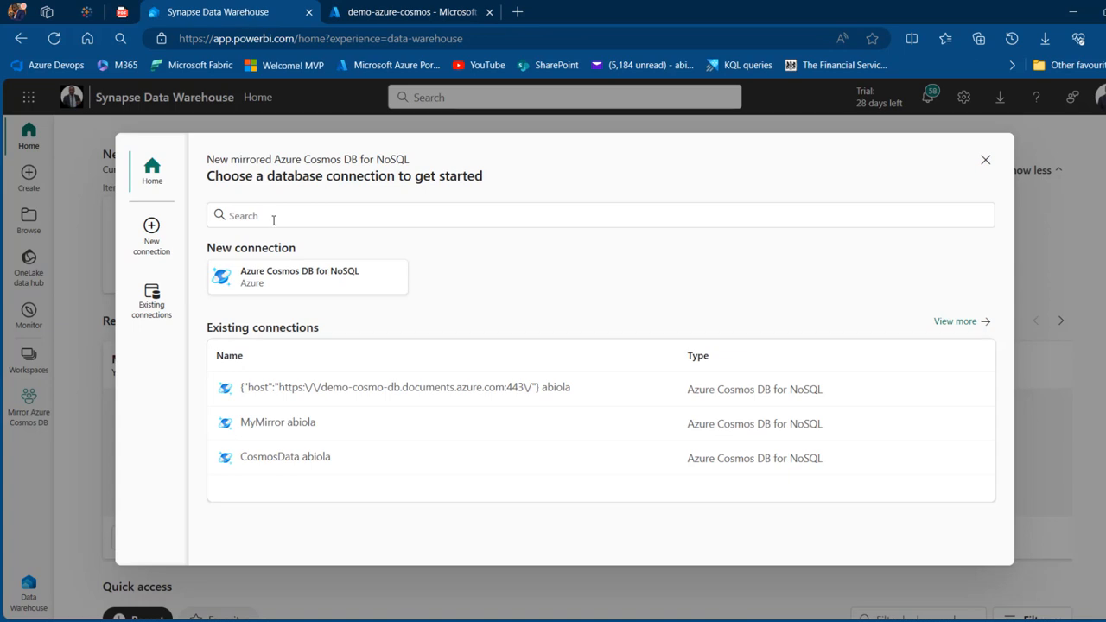
Step: Go back to Fabric's 'Choose a database connection' dialog for the mirrored Cosmos DB
left_click(307, 277)
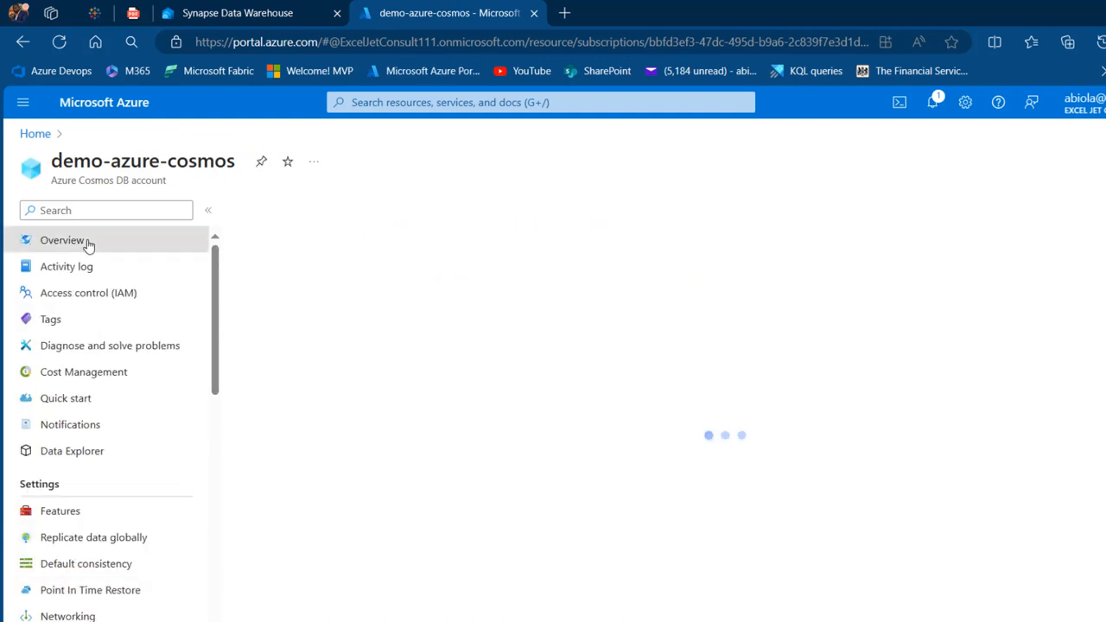
Step: Show the demo-azure-cosmos Overview page with its endpoint URI
left_click(61, 239)
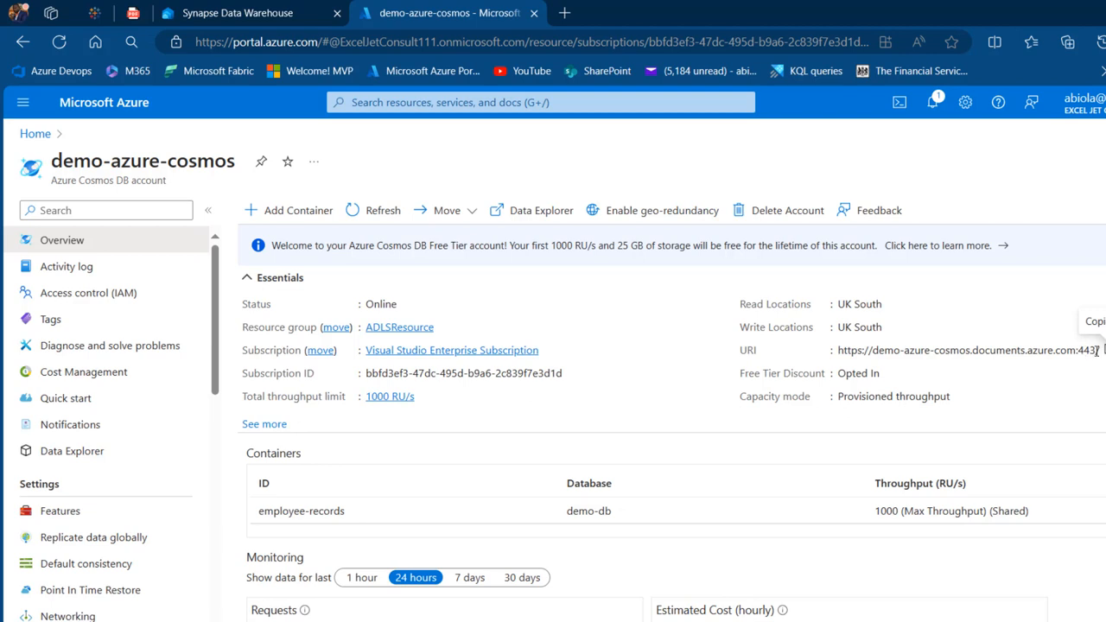
mouse_move(955, 364)
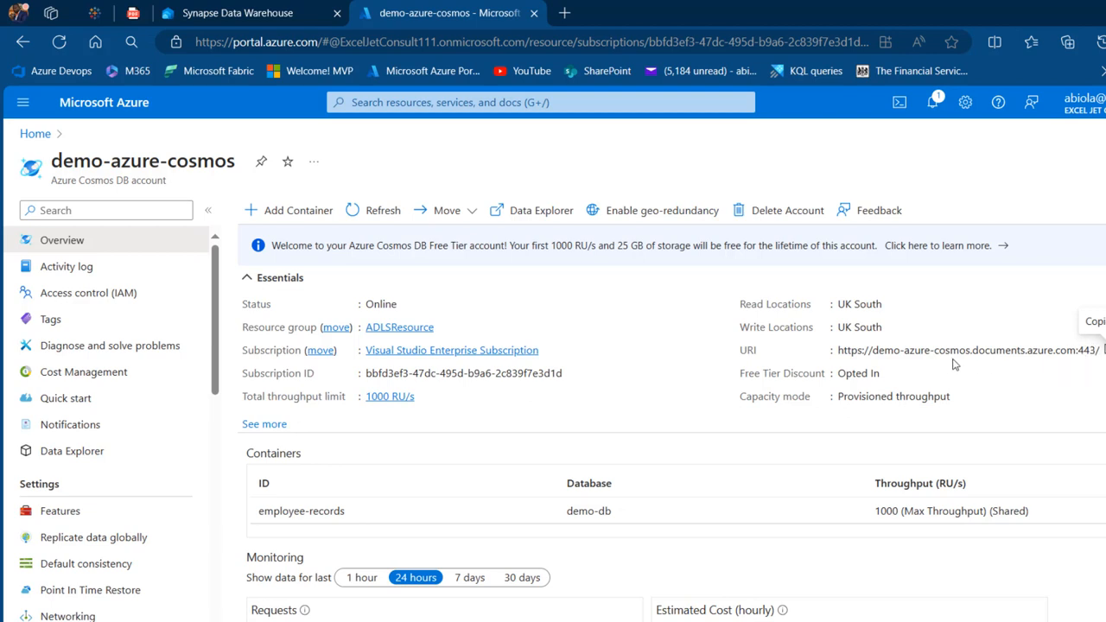
left_click(237, 13)
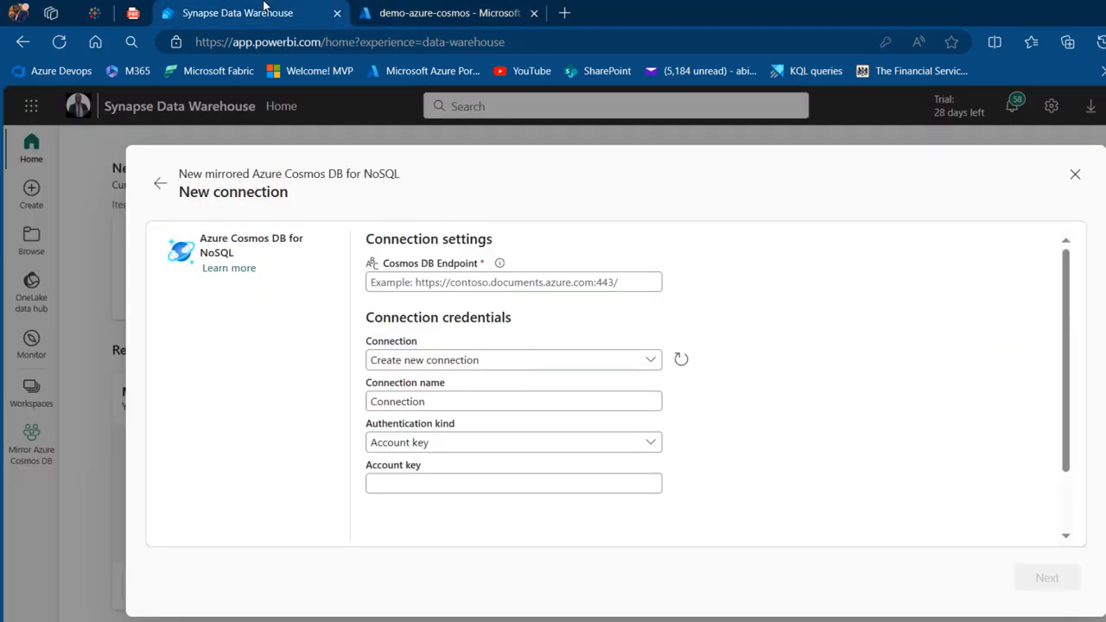
type("https://demo-azure-cosmos.documents.azure.com:443/")
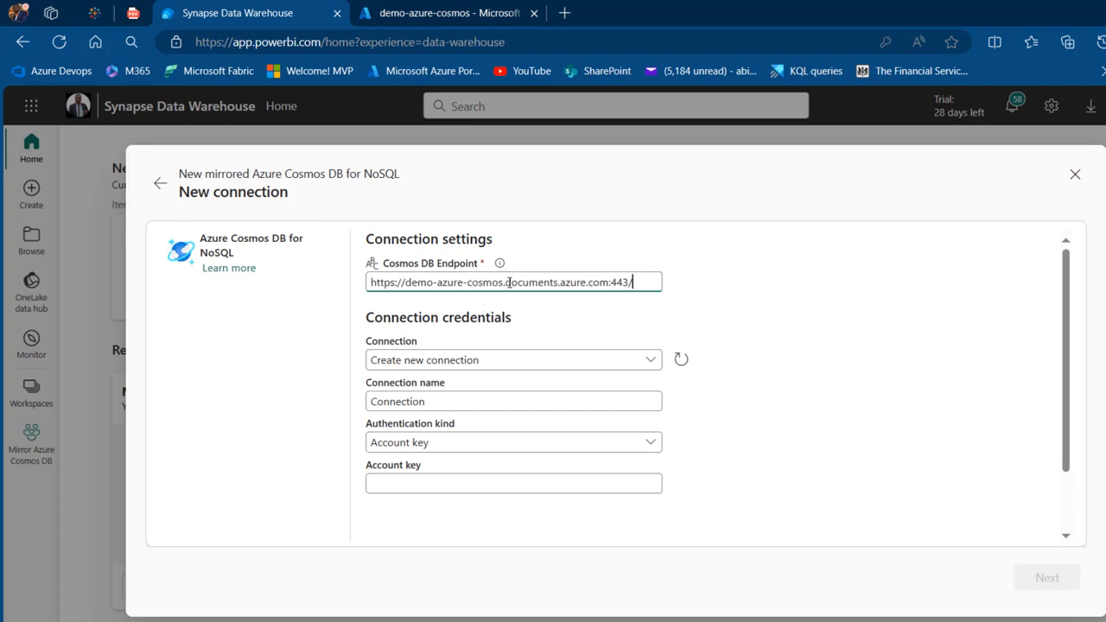
left_click(513, 360)
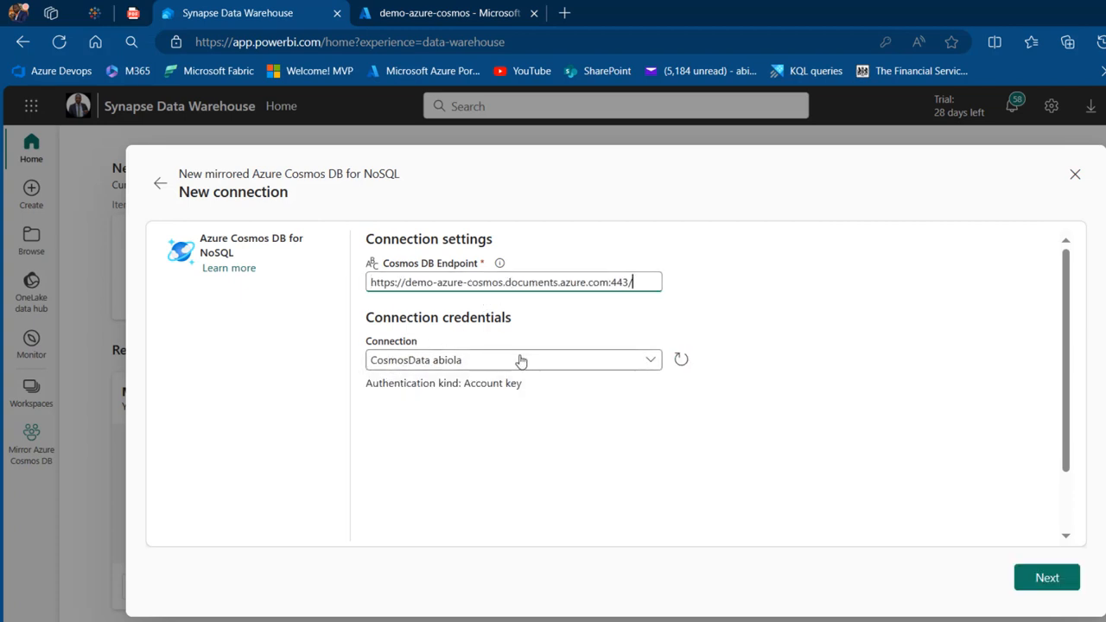
left_click(513, 360)
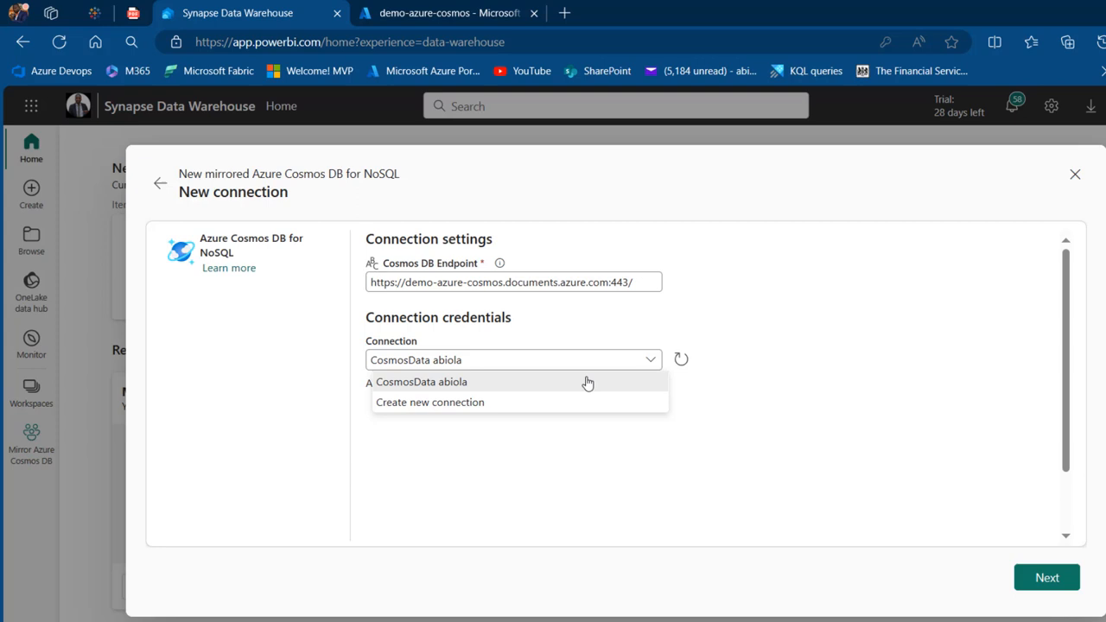
left_click(430, 402)
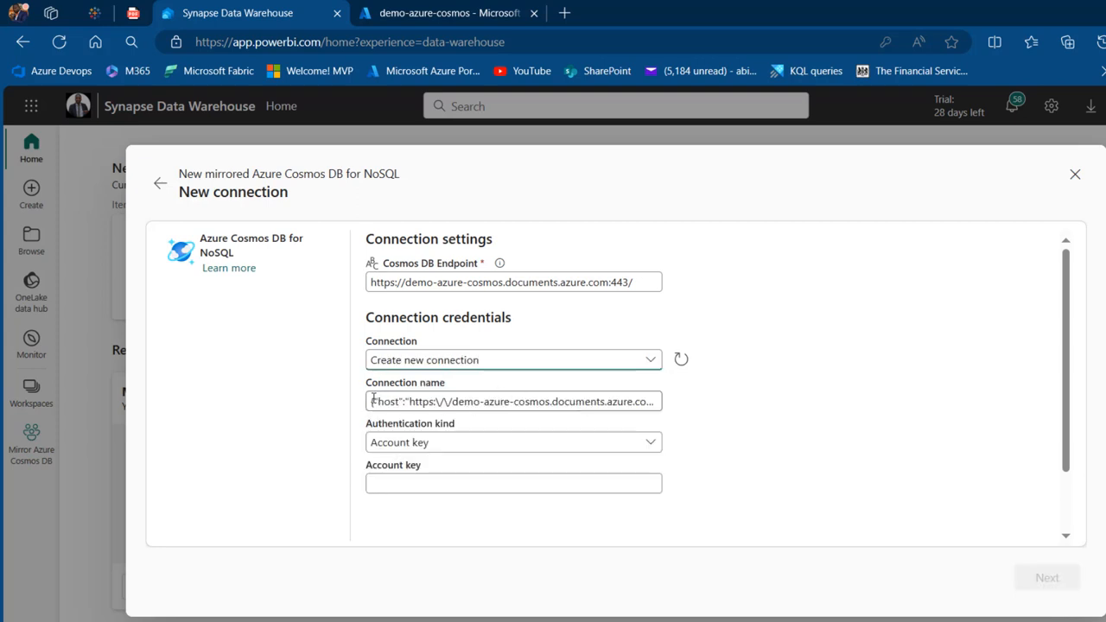
Step: Name the connection MirrorMyData and keep Account key authentication
triple_click(514, 401)
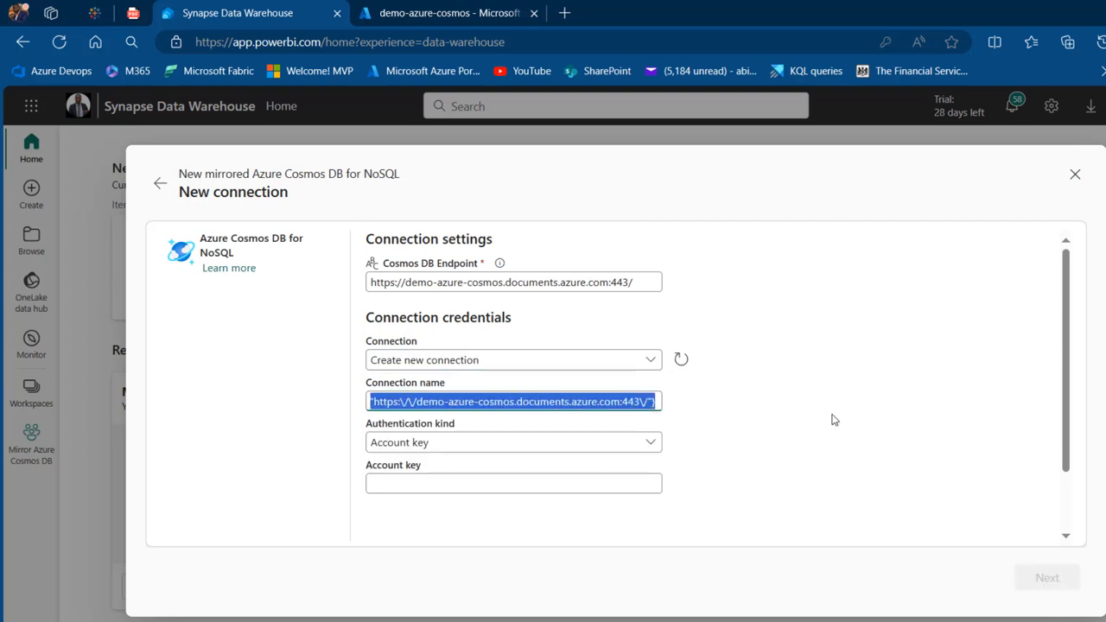
type("Mirror")
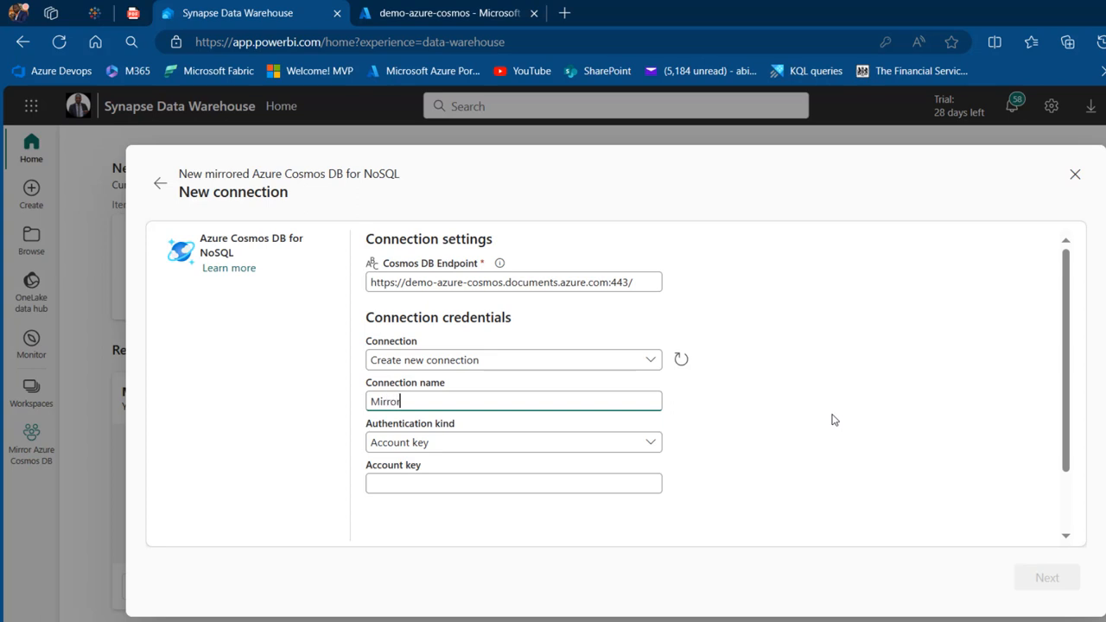
type("MyData")
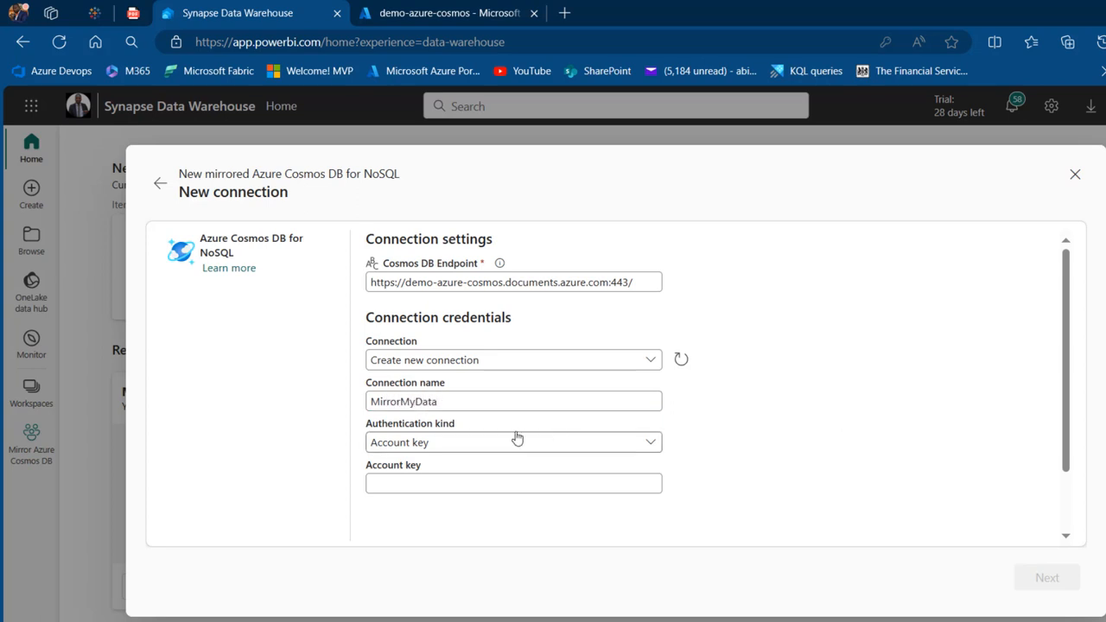
mouse_move(445, 436)
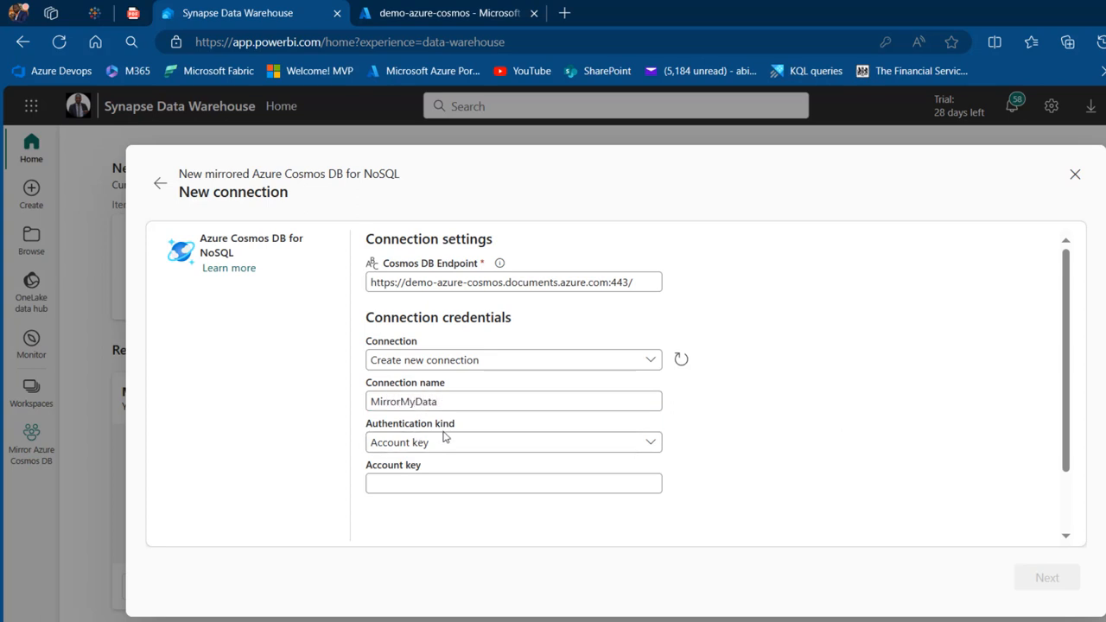
left_click(513, 483)
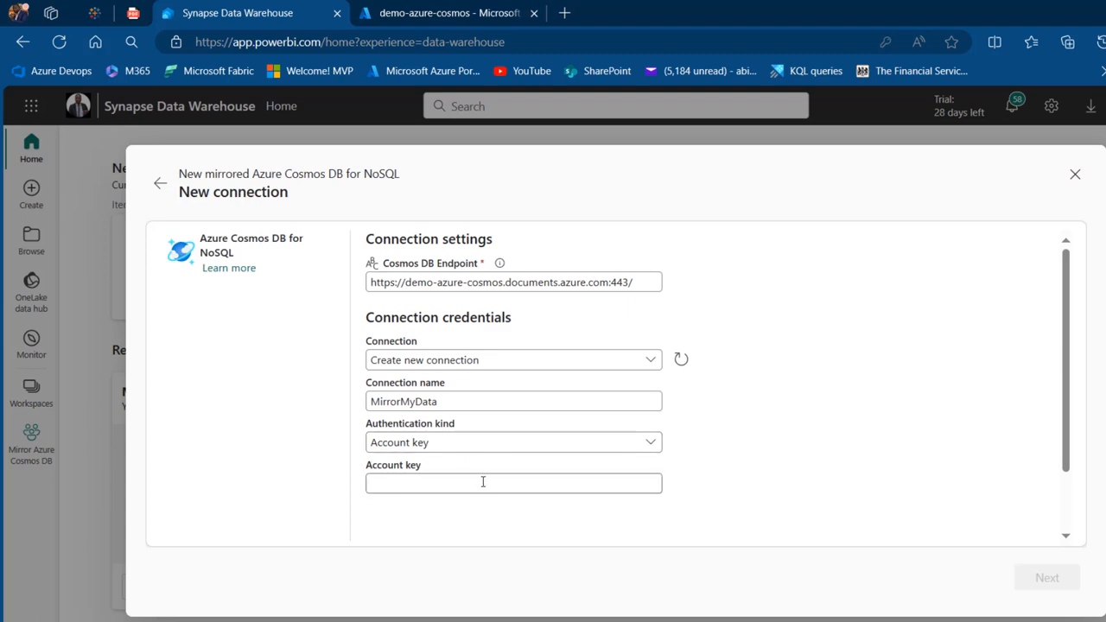
left_click(441, 12)
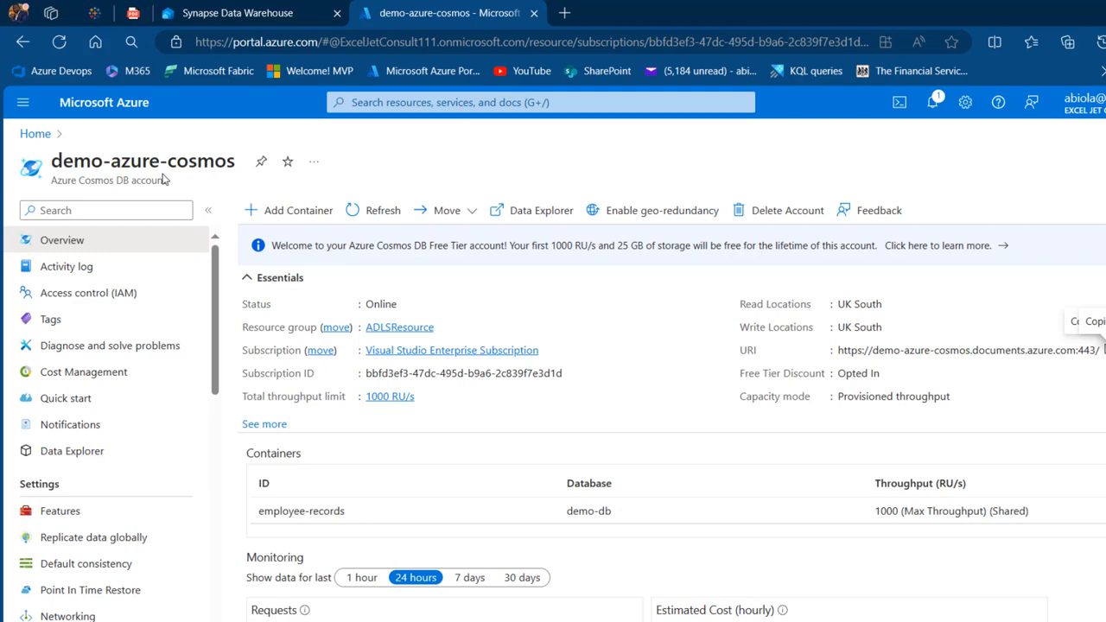
Step: Reveal the demo-azure-cosmos Primary Key and paste it into Fabric's Account key
scroll("down", 3)
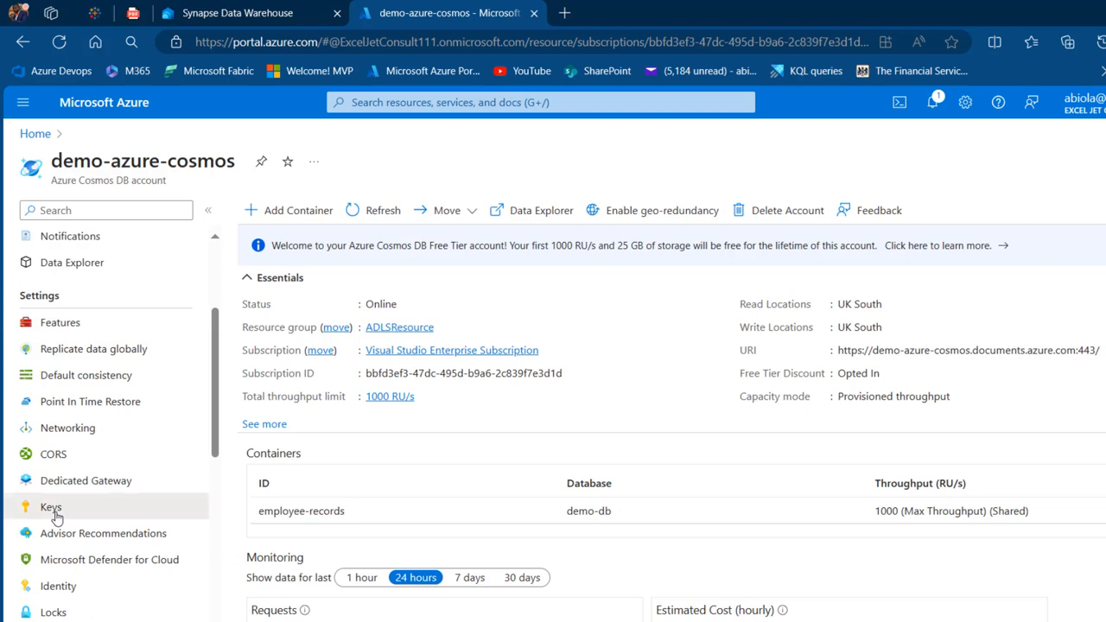
left_click(50, 506)
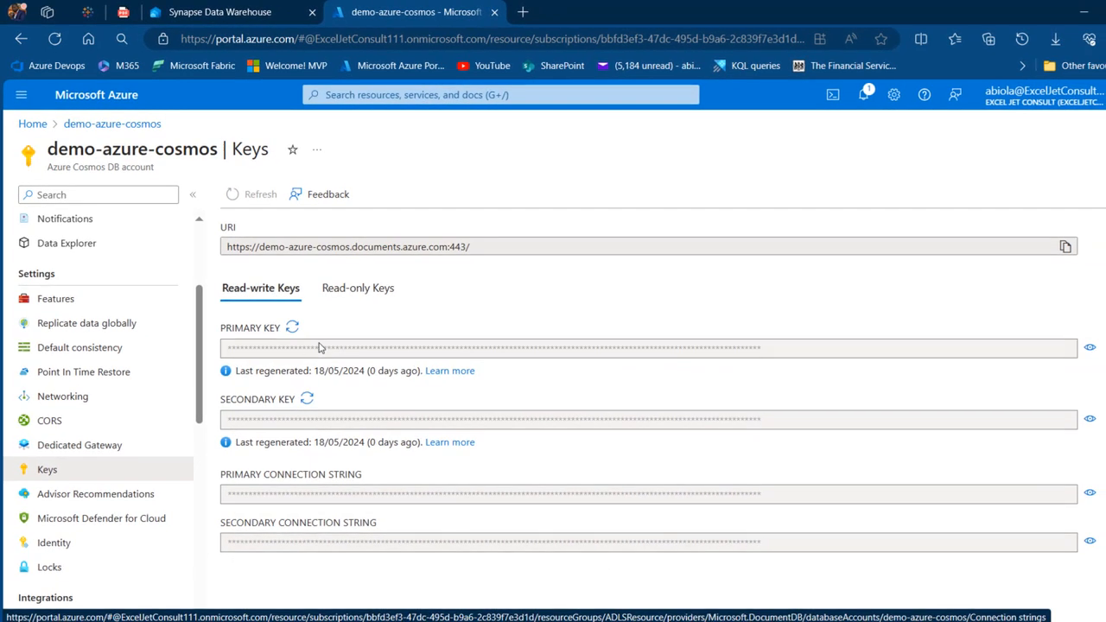
mouse_move(320, 347)
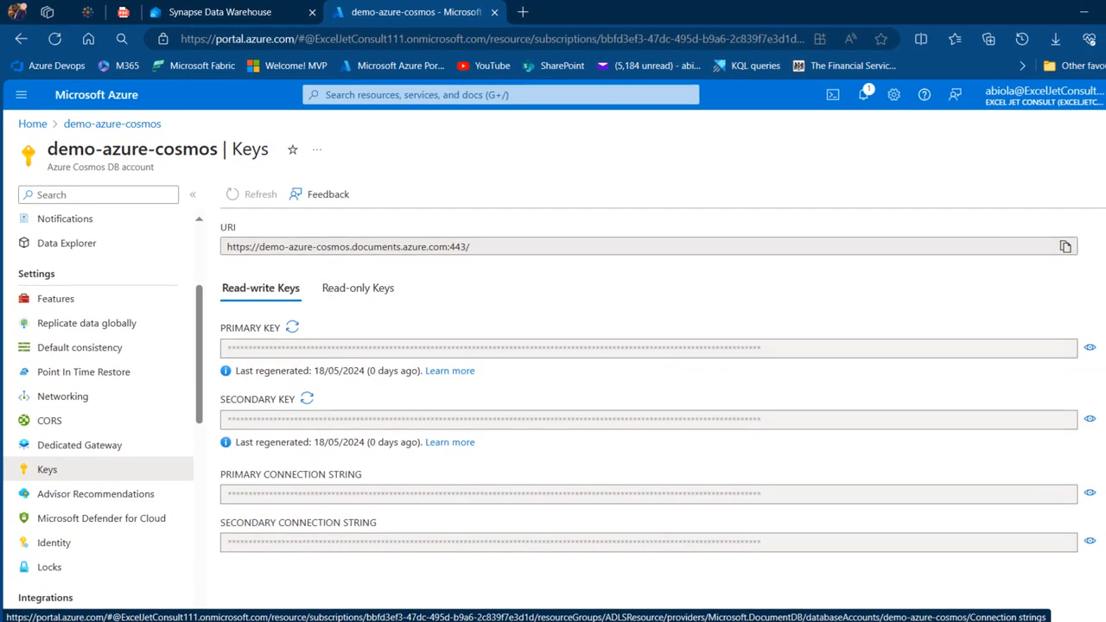
left_click(1089, 348)
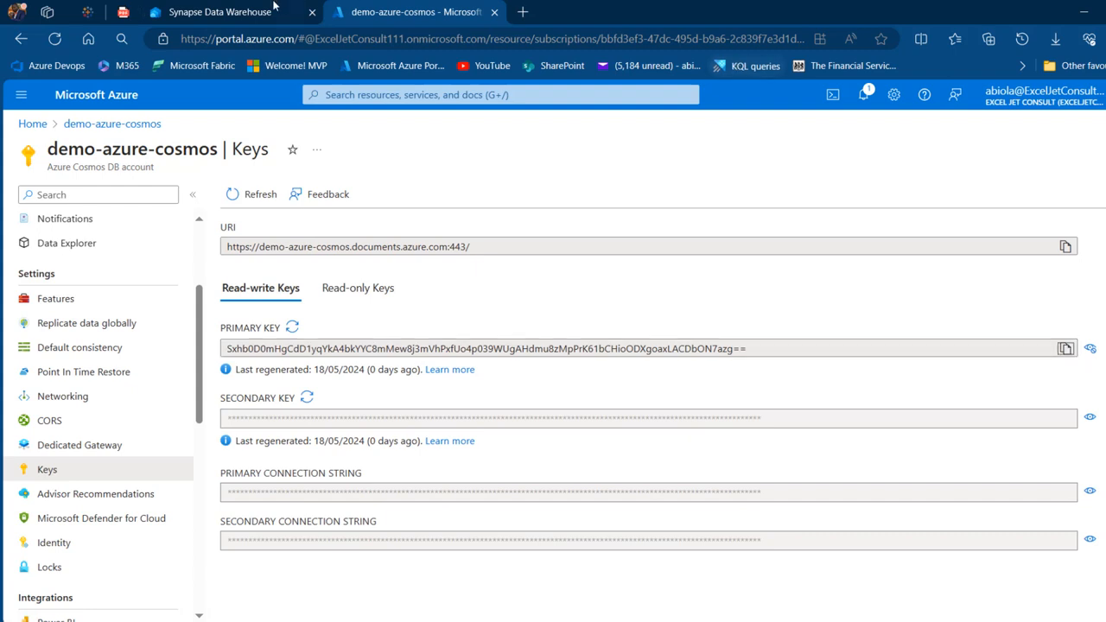
left_click(219, 12)
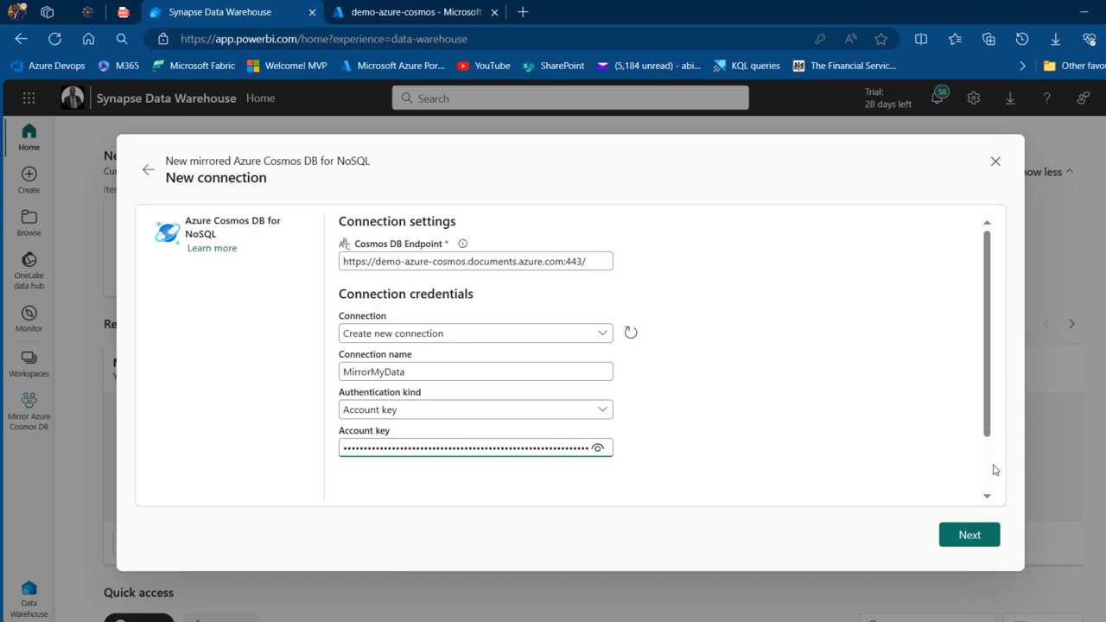
Step: Submit the MirrorMyData connection and select demo-db as the source database
left_click(969, 534)
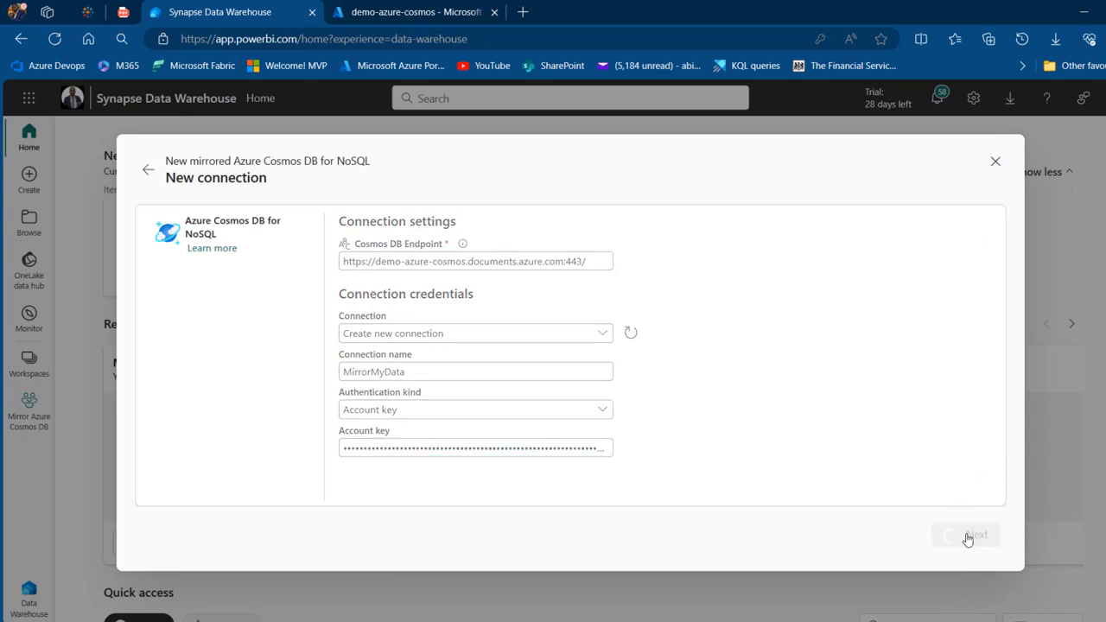
left_click(966, 534)
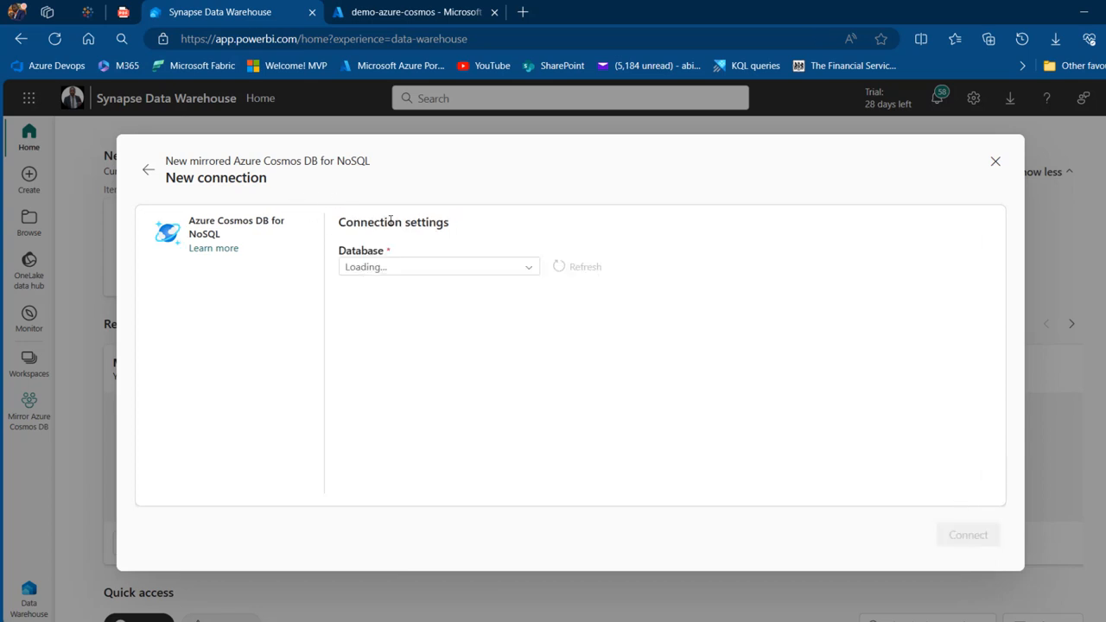
mouse_move(465, 257)
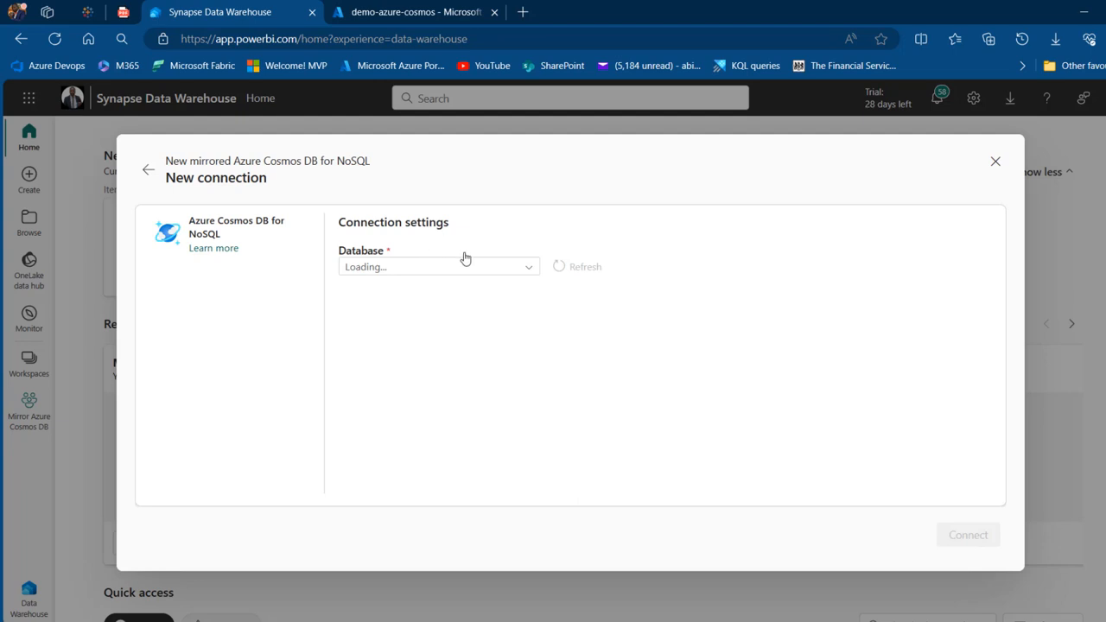
left_click(416, 11)
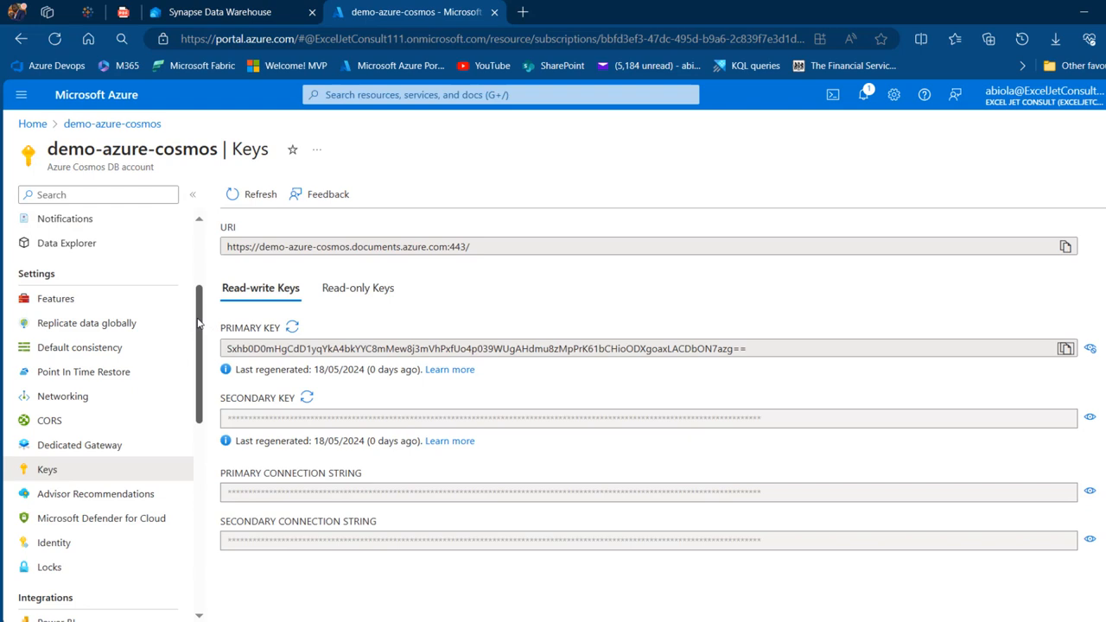
scroll("up", 3)
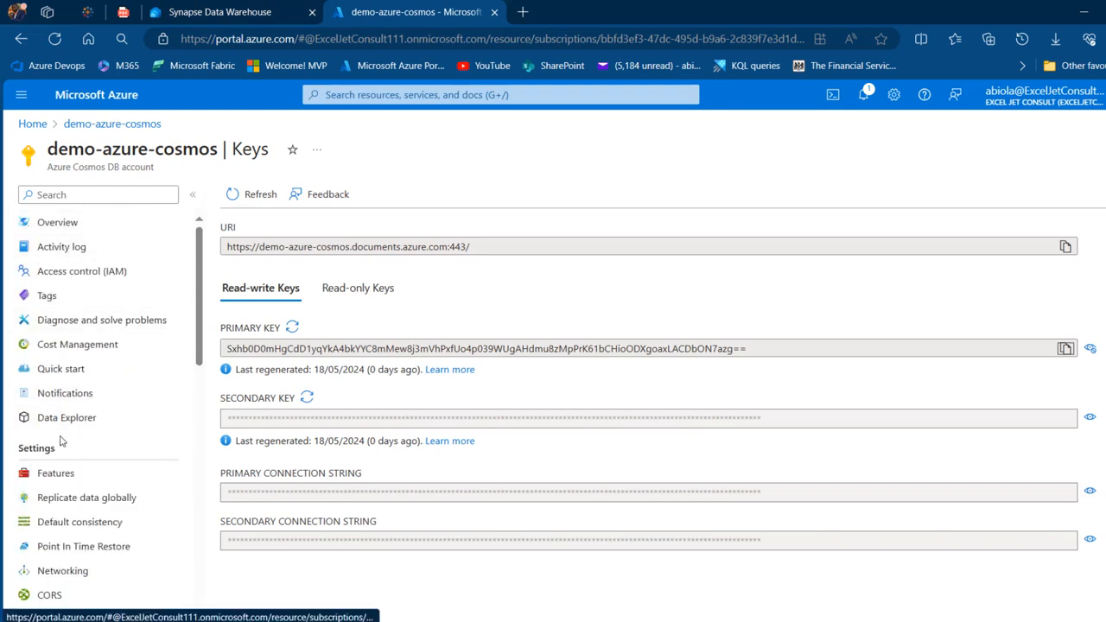
left_click(67, 418)
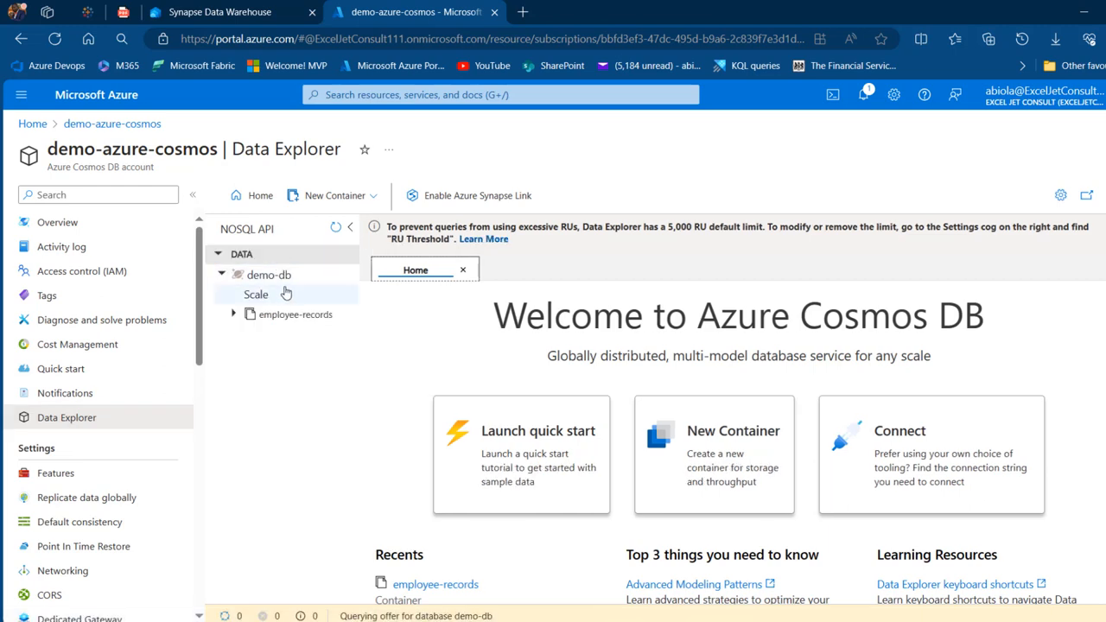
left_click(220, 11)
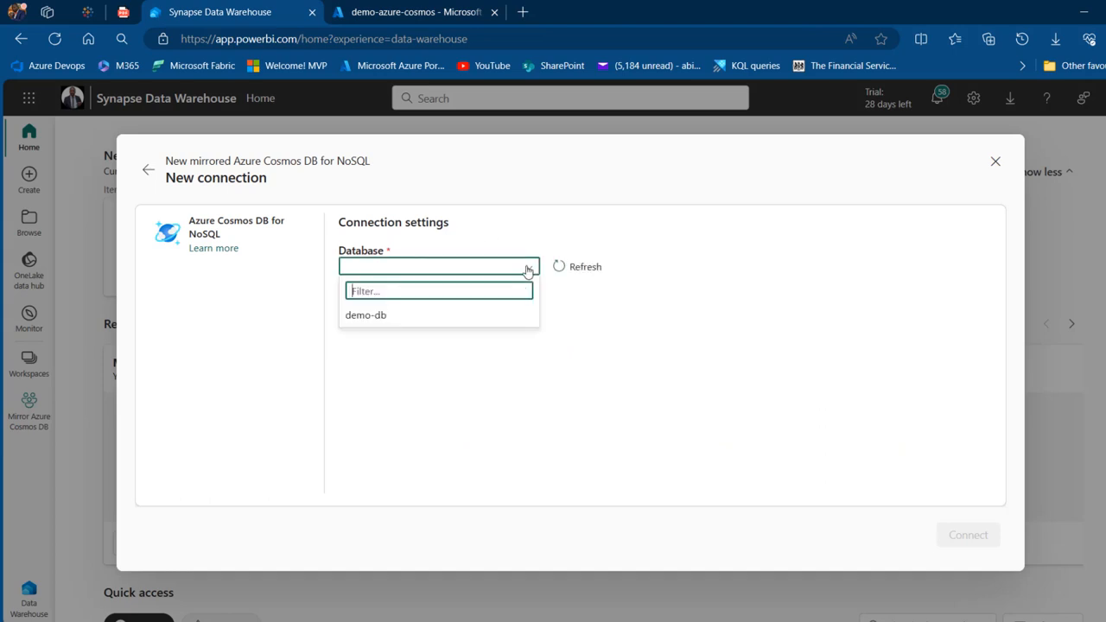
left_click(366, 315)
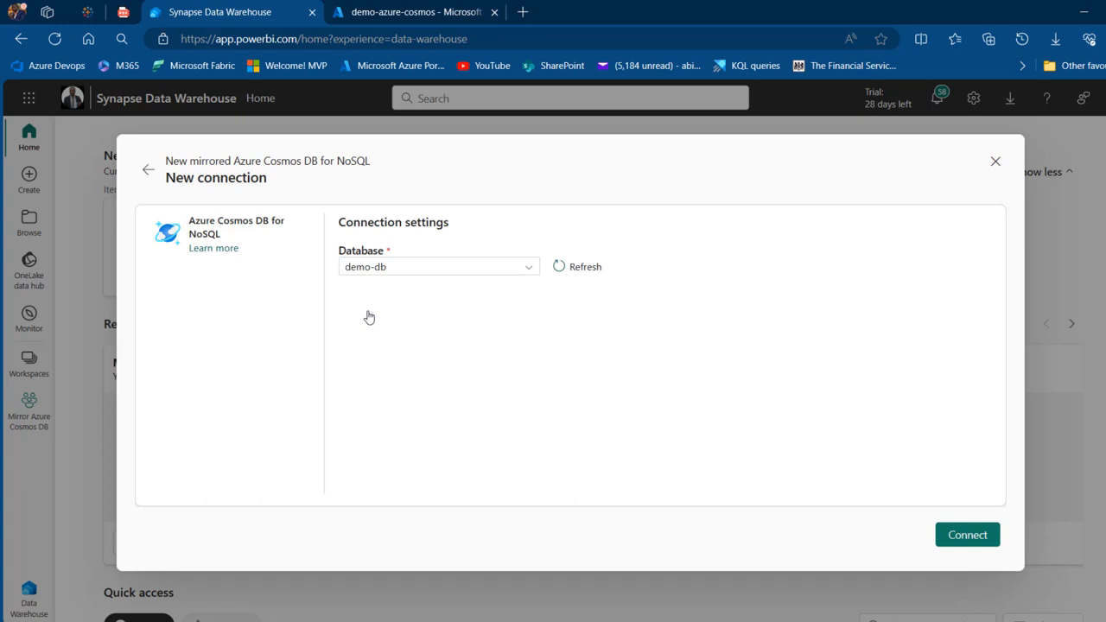
mouse_move(967, 535)
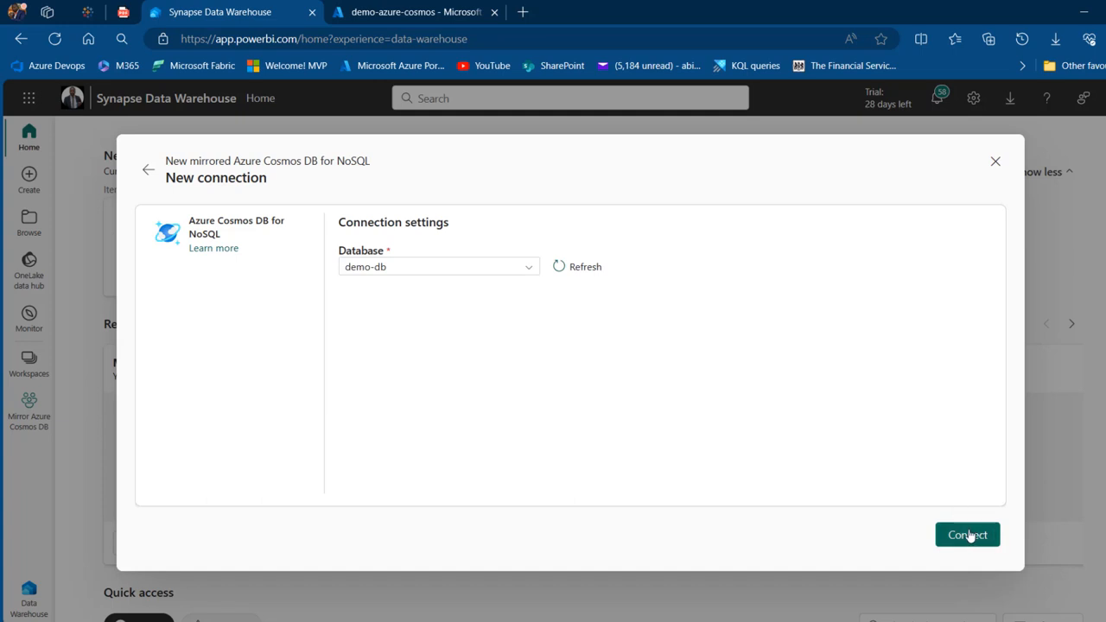
Step: Connect to demo-db and keep the employee-records container selected for mirroring
left_click(967, 535)
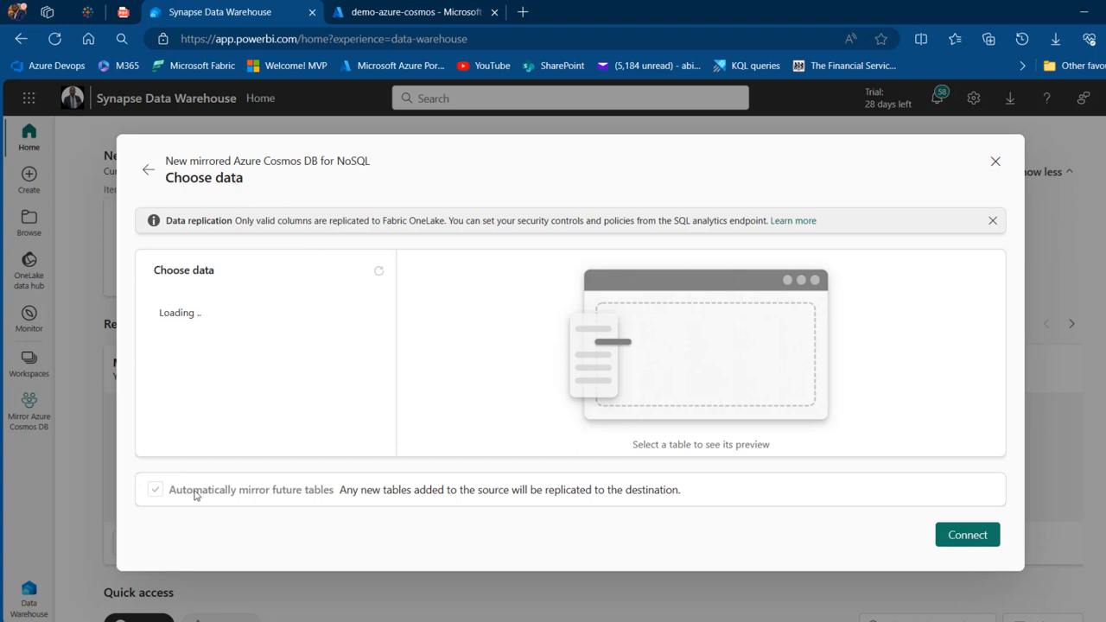
mouse_move(291, 503)
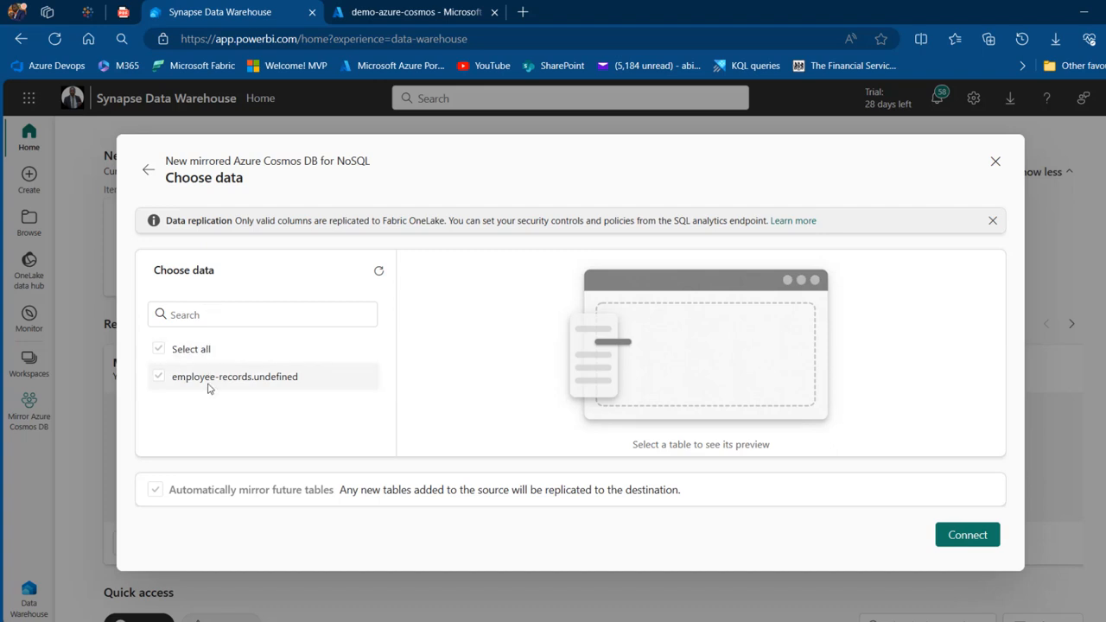
mouse_move(234, 376)
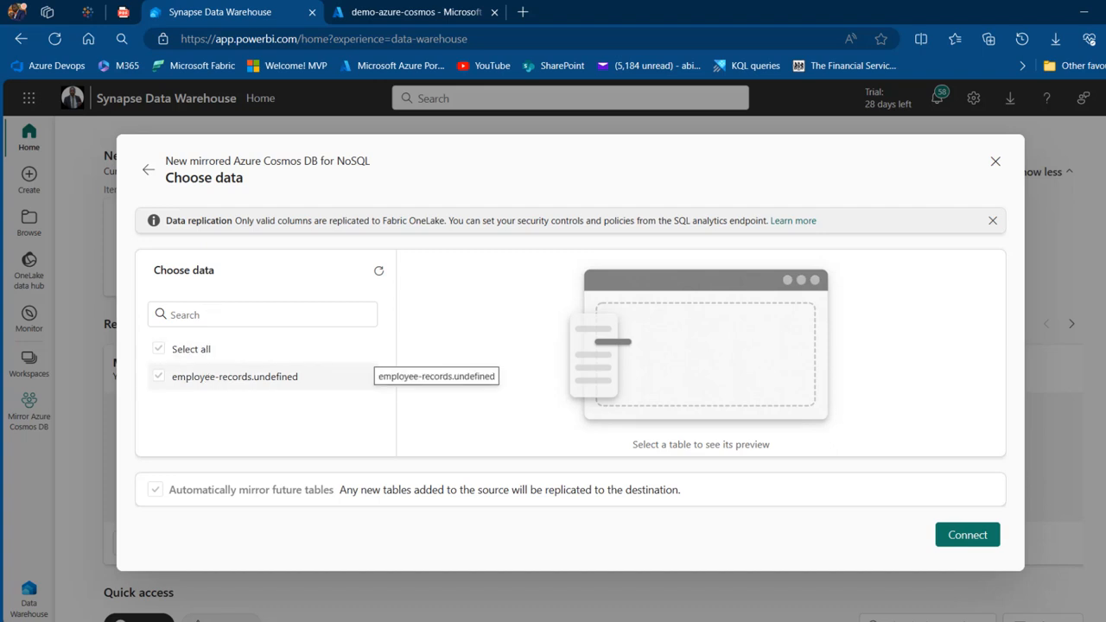
left_click(414, 11)
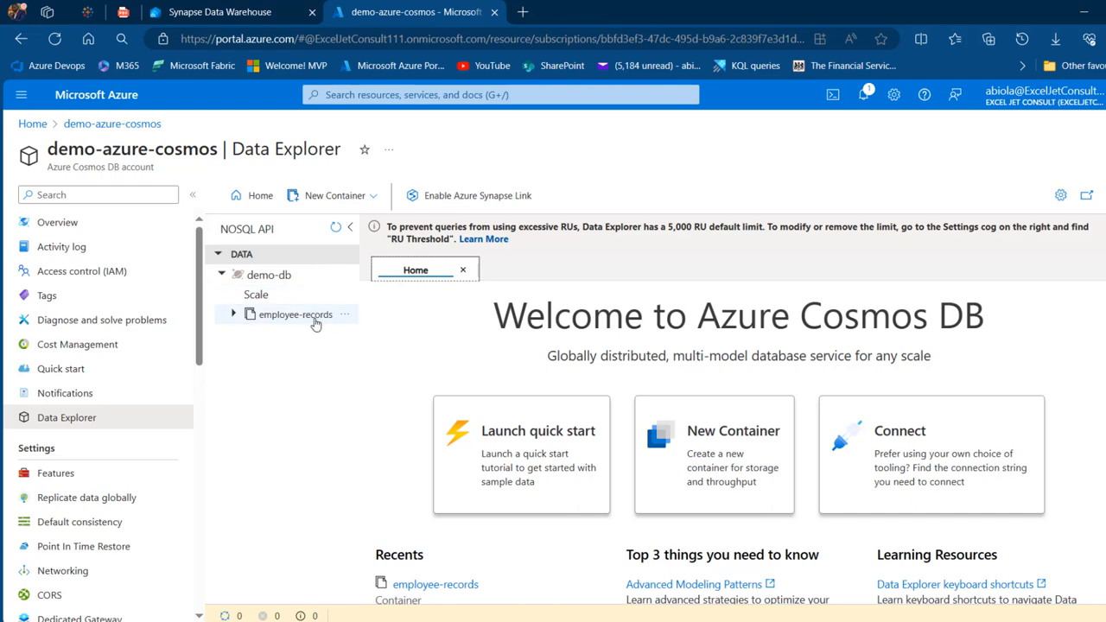
left_click(220, 12)
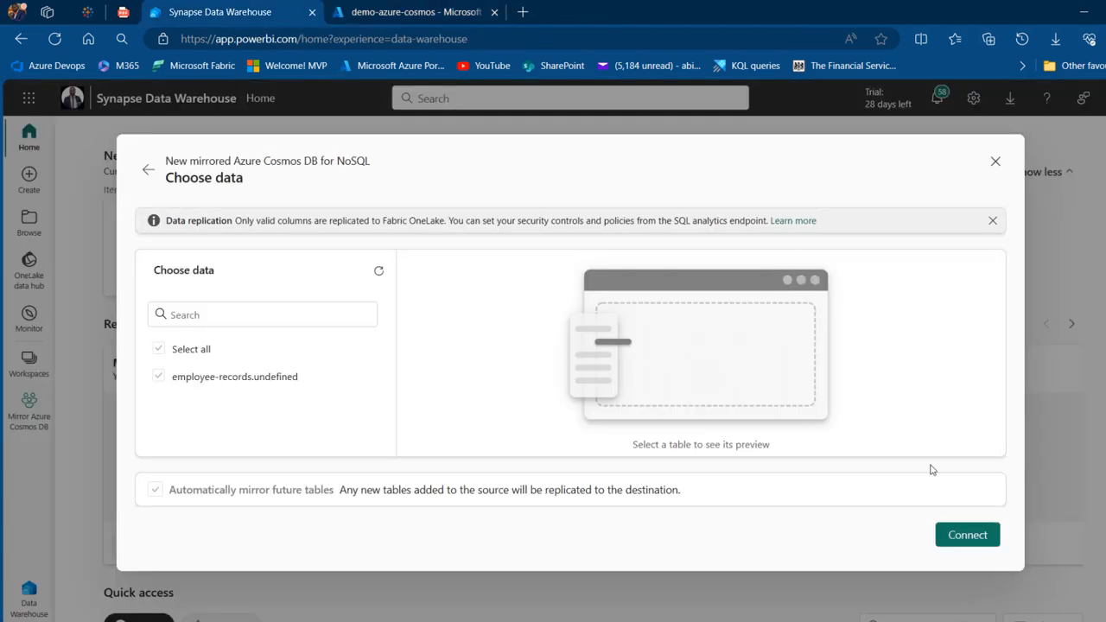
left_click(966, 534)
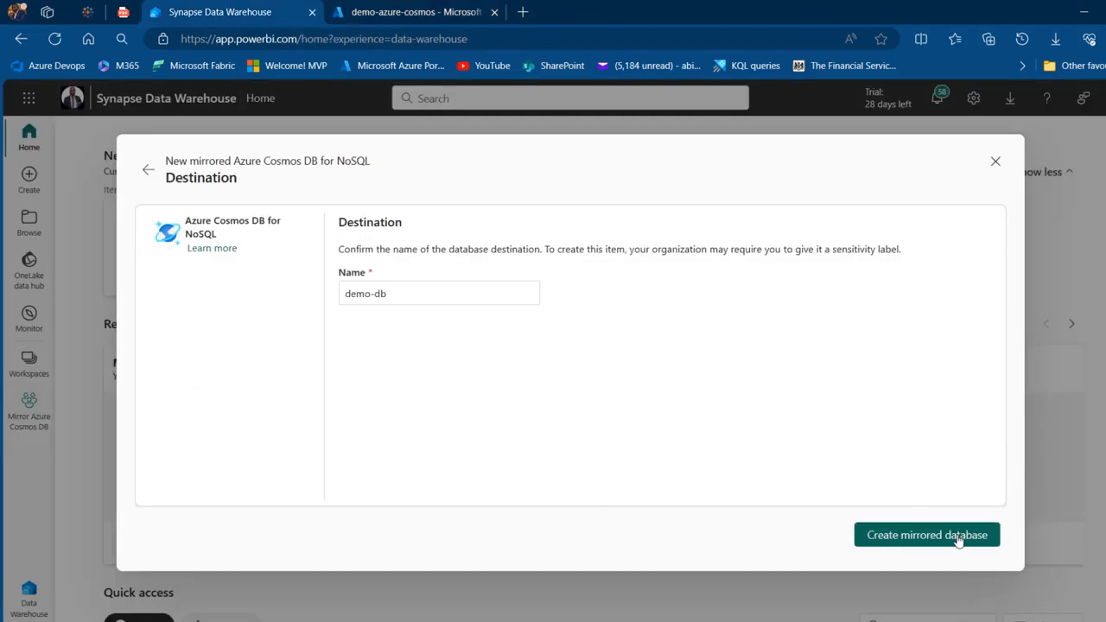
mouse_move(425, 234)
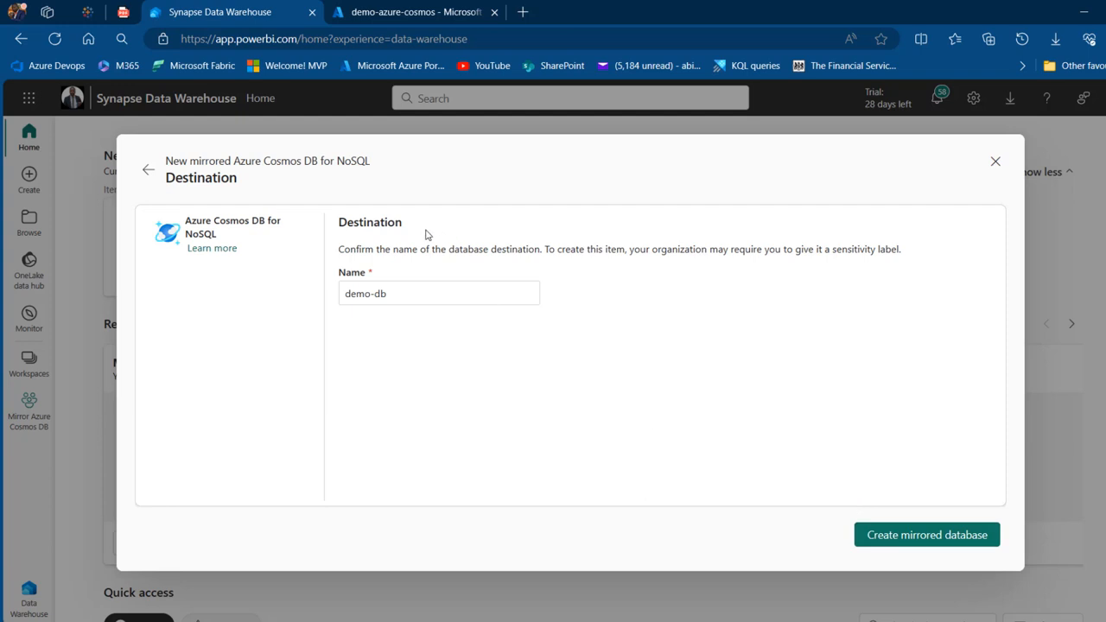
Step: Rename the destination database to demo-db-employee_records
left_click(438, 293)
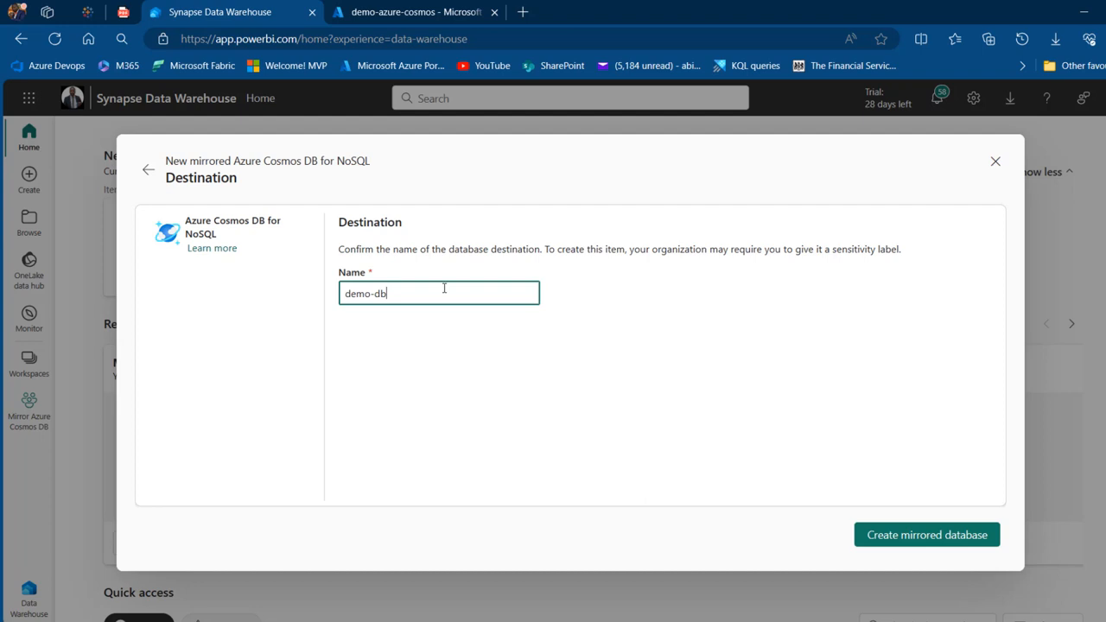
type("-employ")
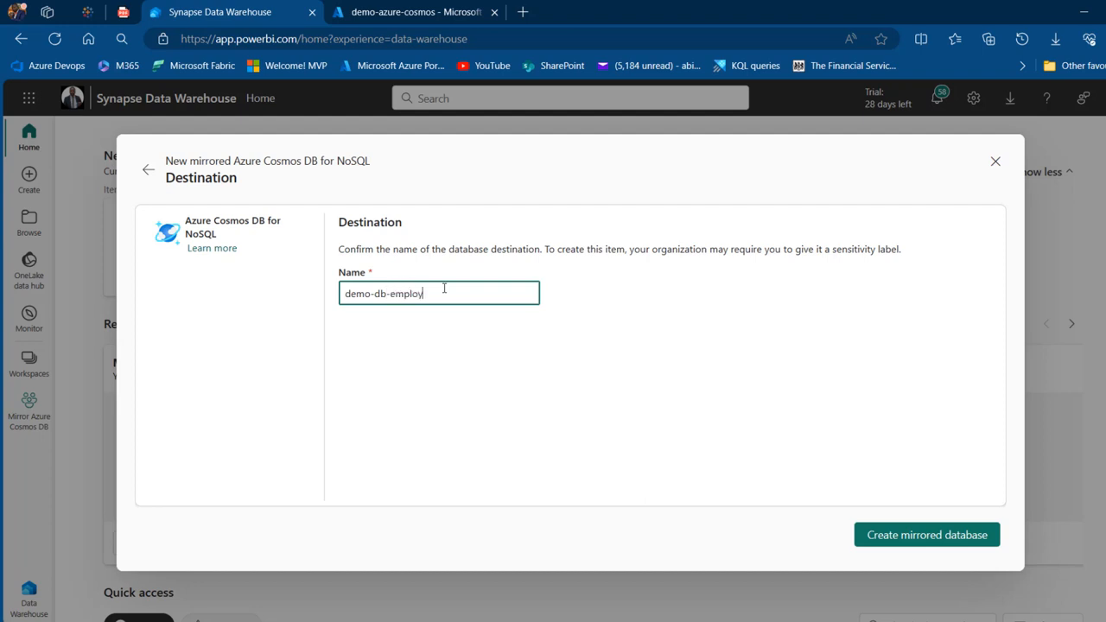
type("ee_records")
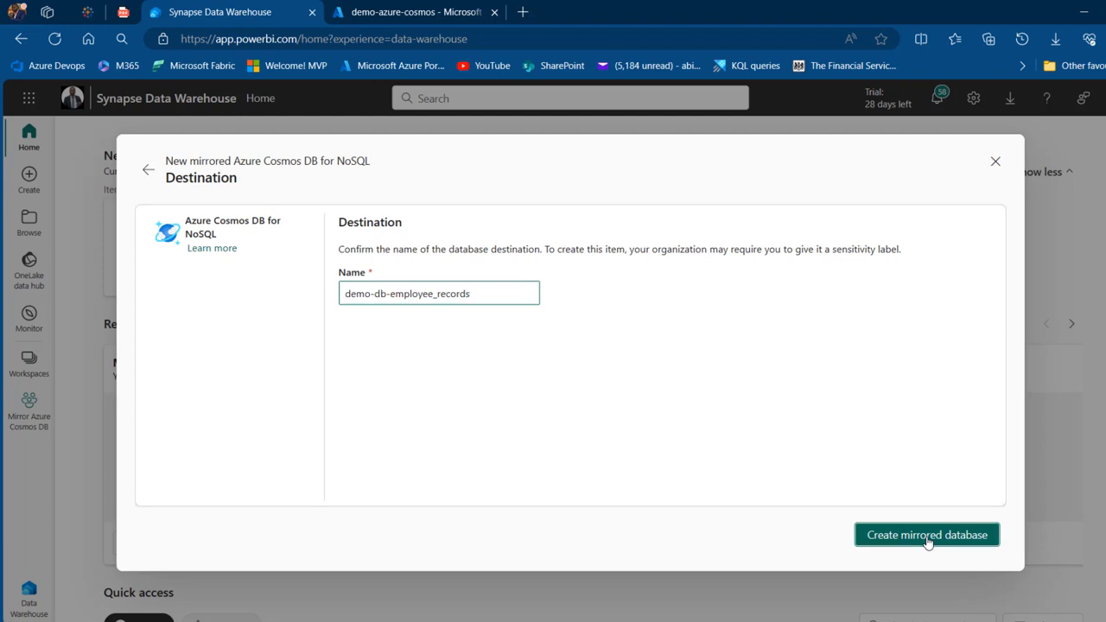
Step: Create the mirrored database demo-db-employee_records and check that replication shows Running
left_click(926, 534)
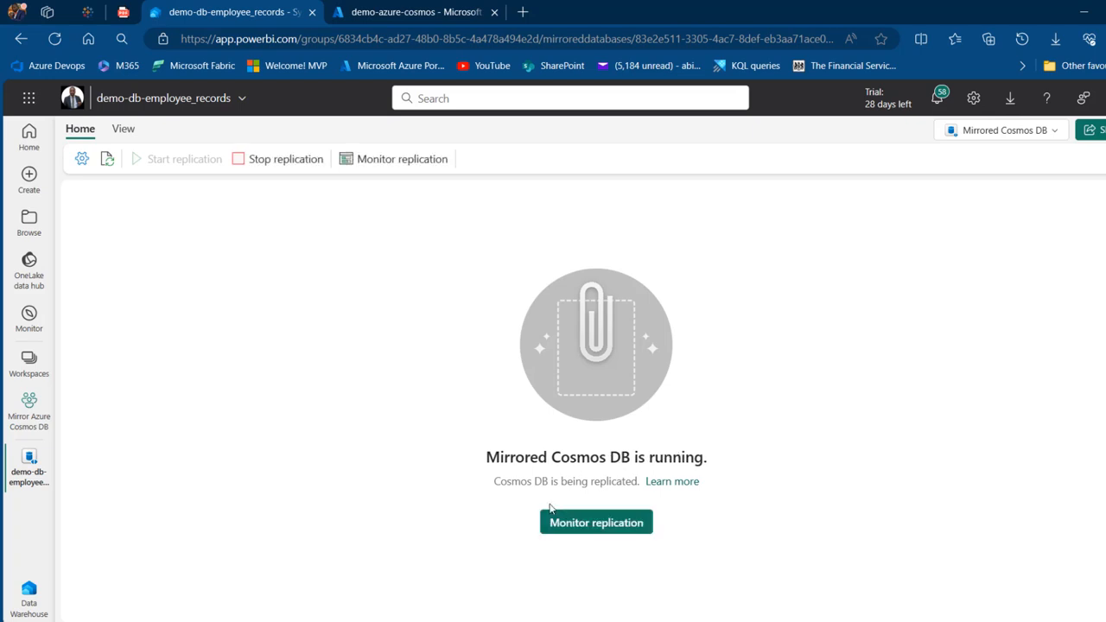
mouse_move(585, 525)
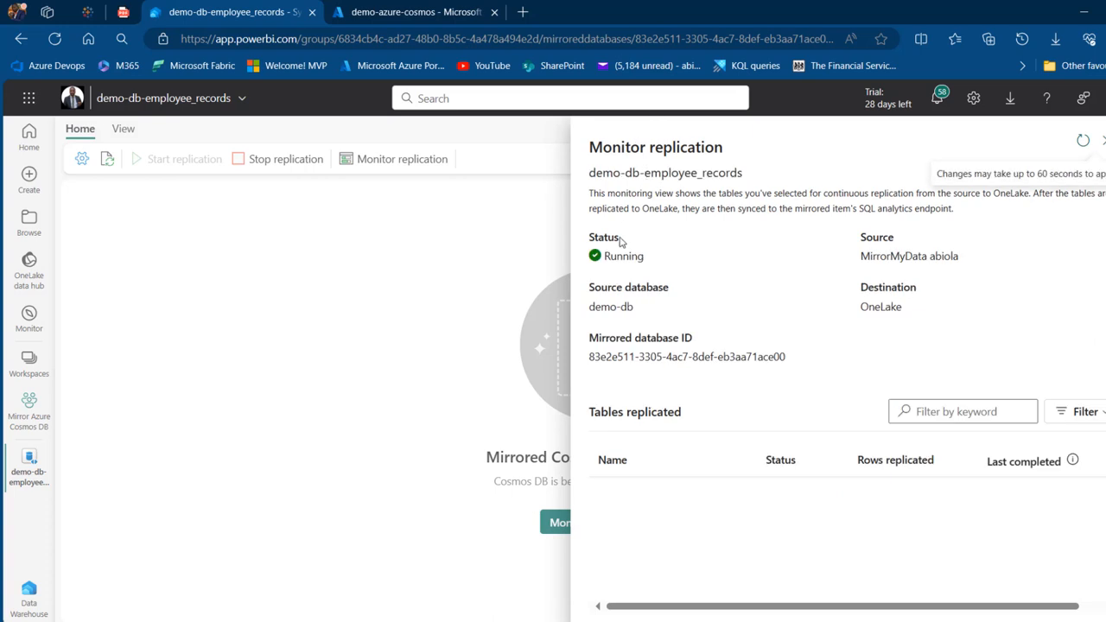
mouse_move(998, 184)
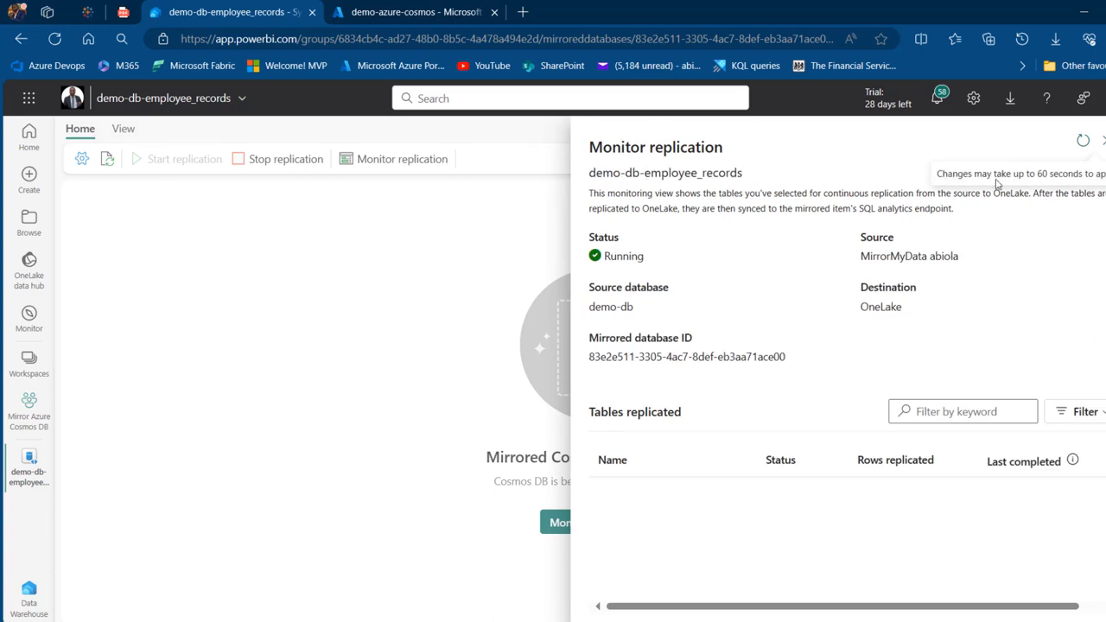
mouse_move(602, 288)
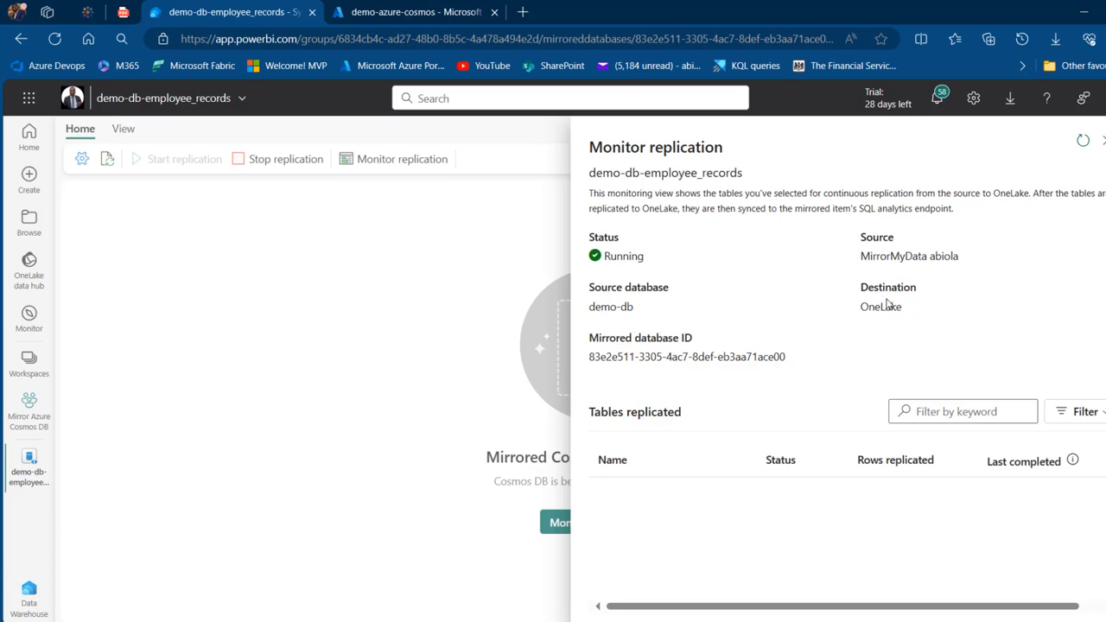
mouse_move(657, 505)
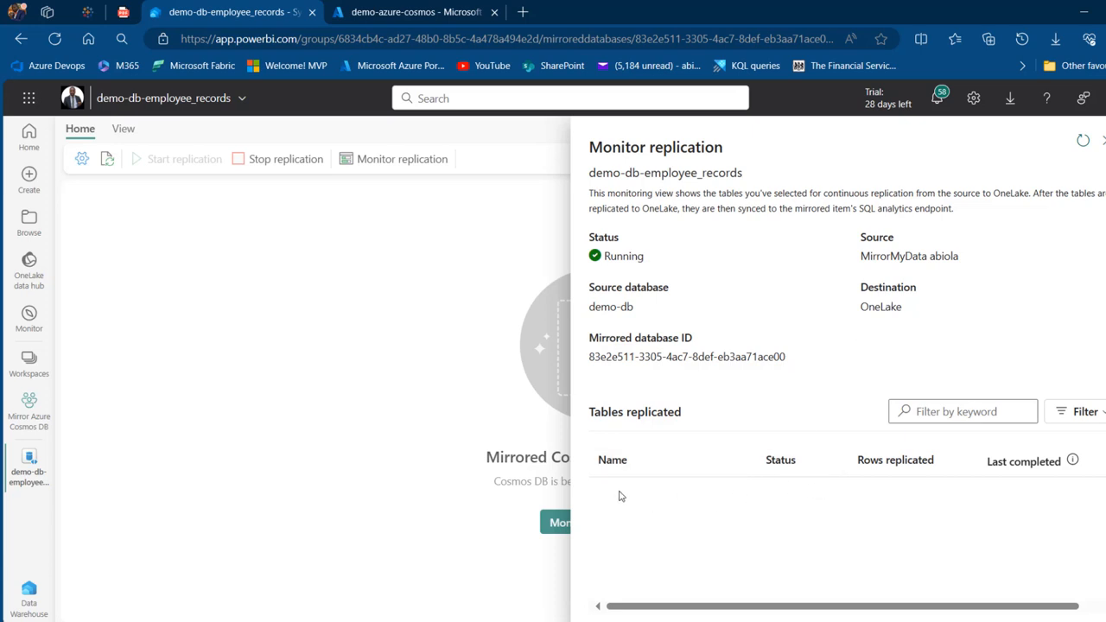
mouse_move(914, 493)
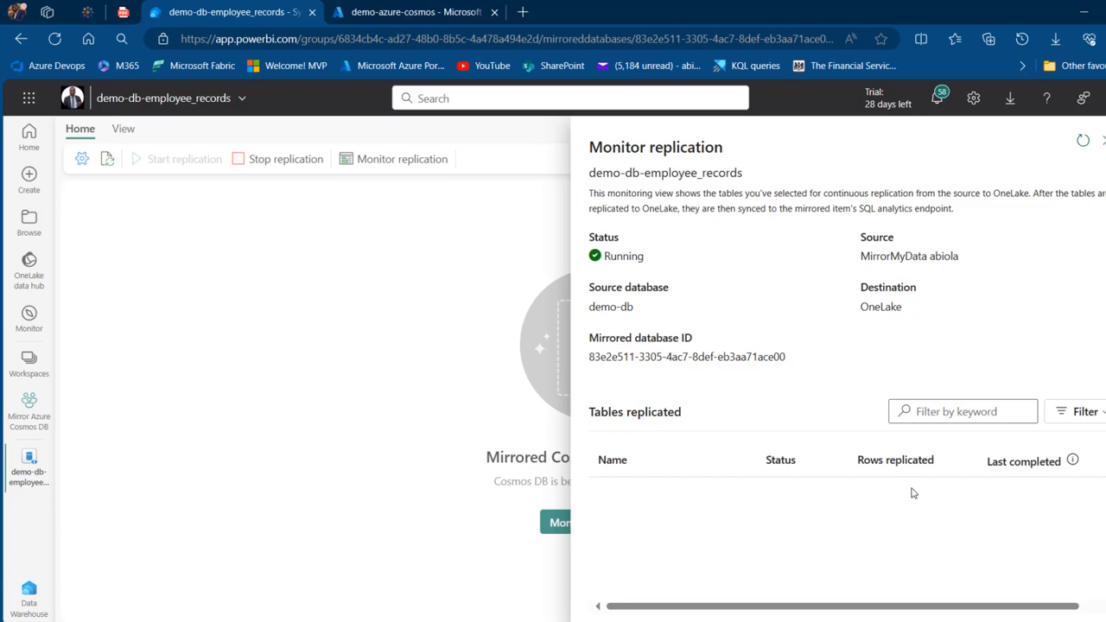
mouse_move(895, 517)
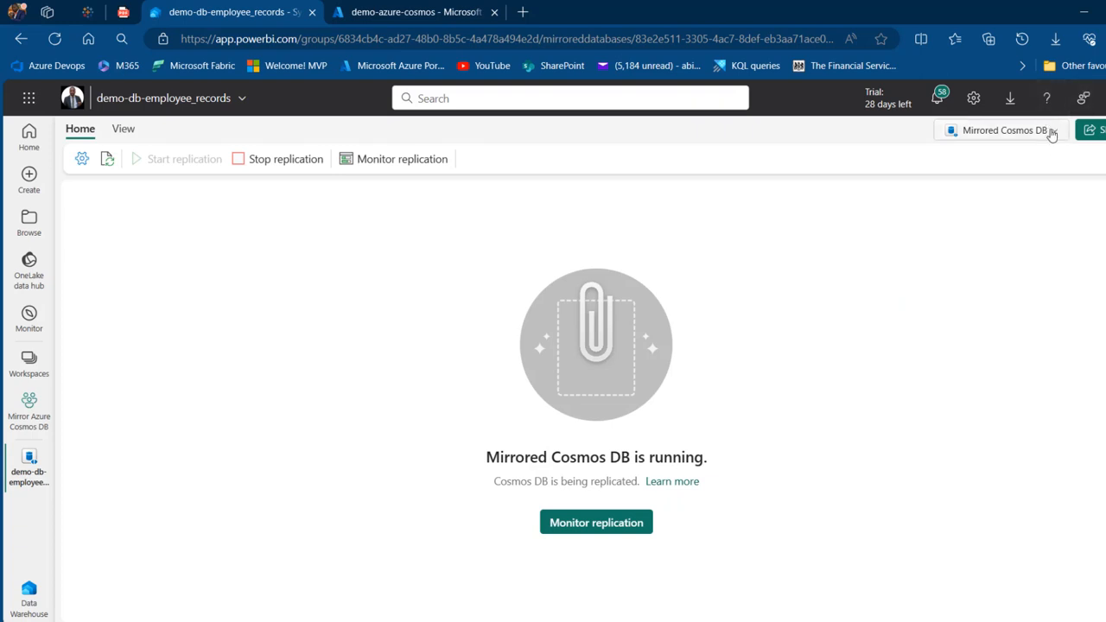
mouse_move(1050, 134)
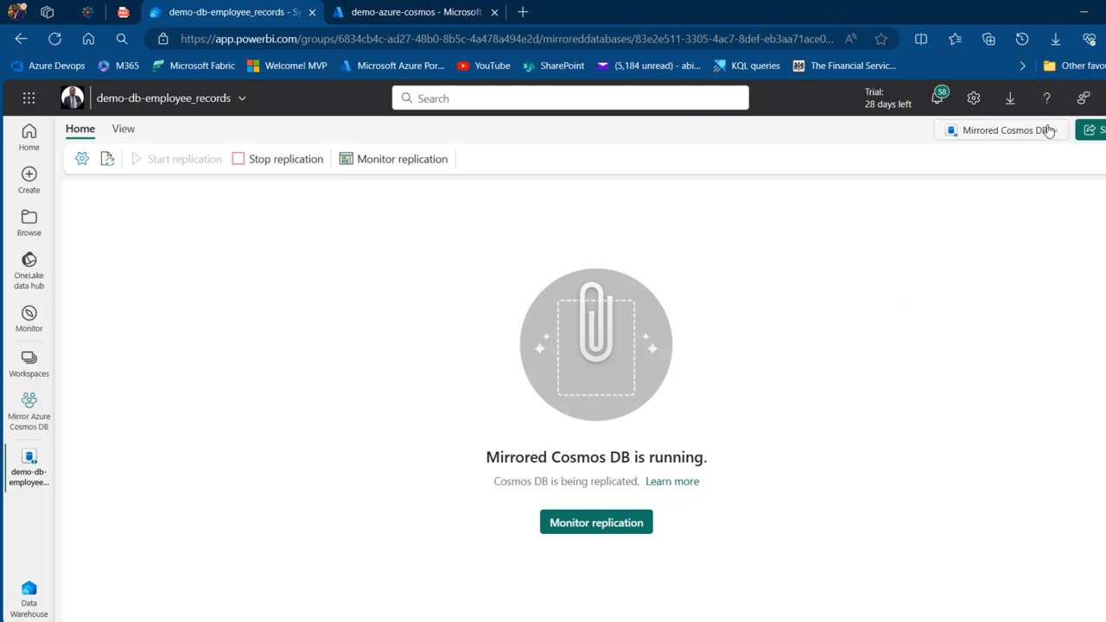
Step: Switch to the SQL analytics endpoint and preview the 35-row employee table
left_click(1001, 130)
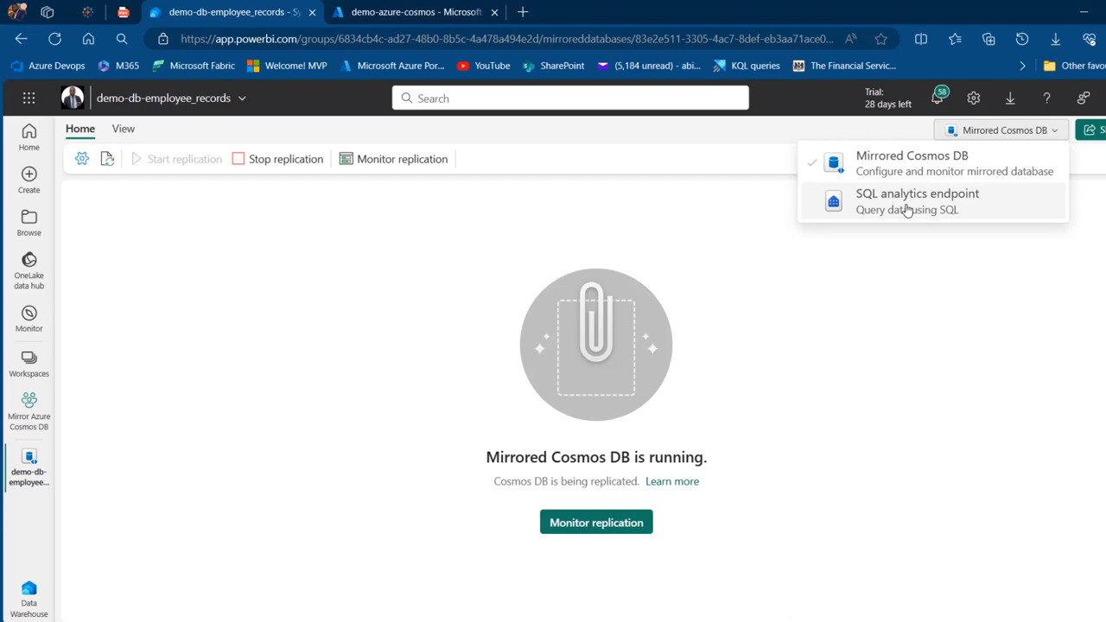
mouse_move(933, 205)
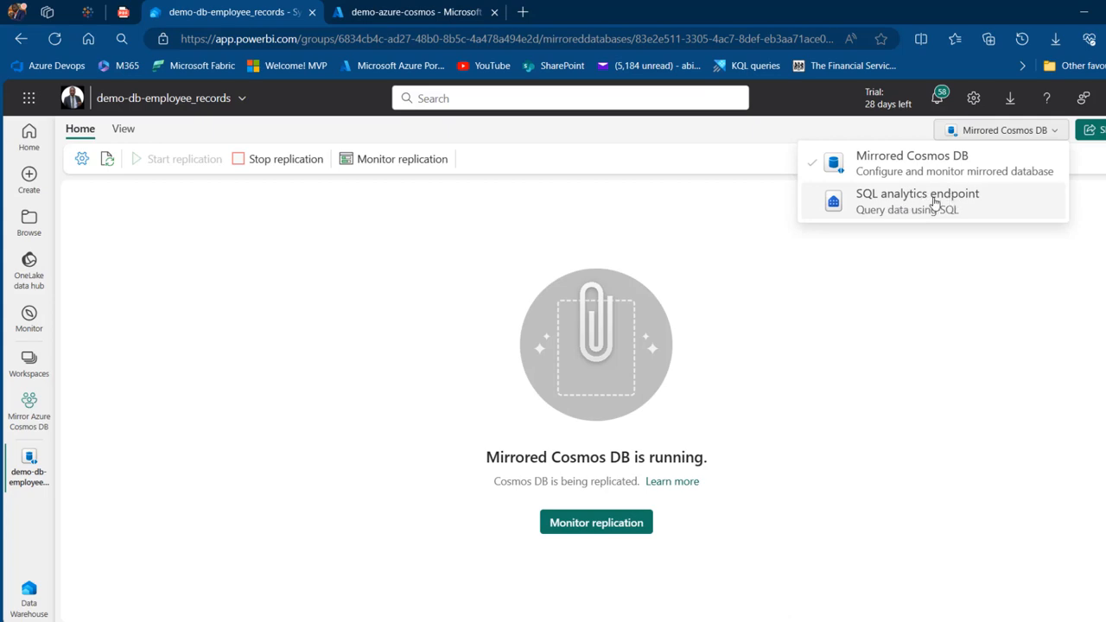
left_click(917, 200)
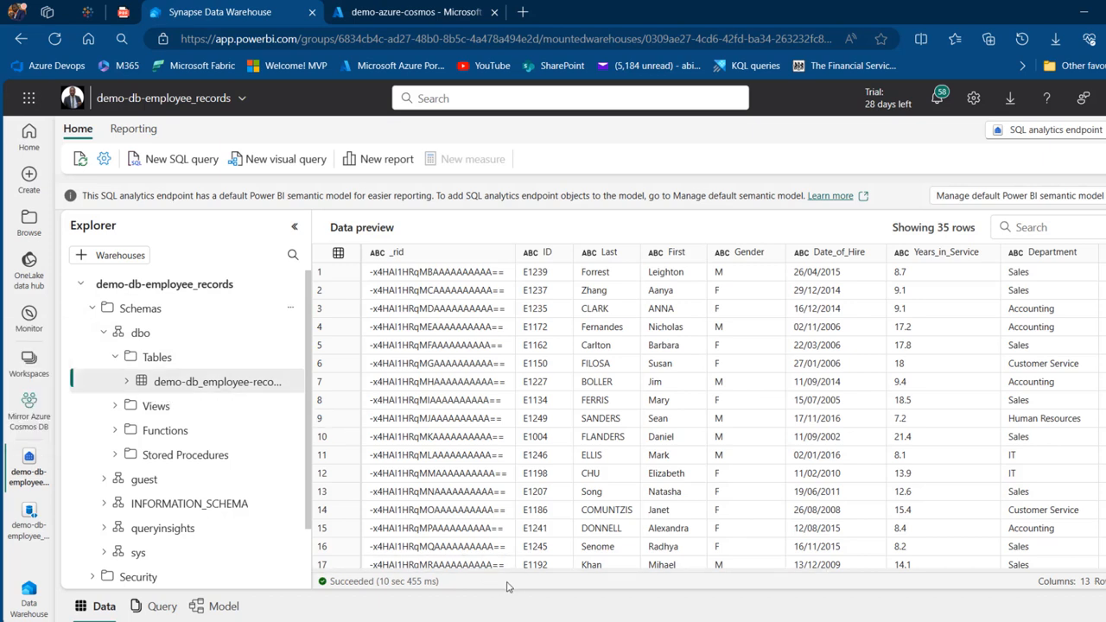
scroll("right", 3)
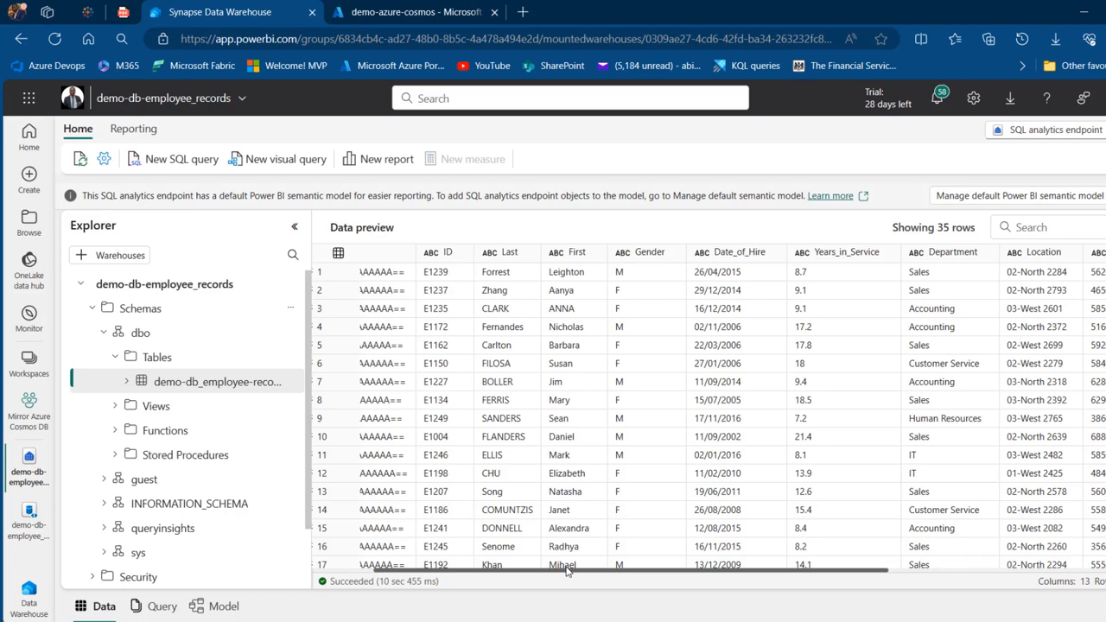
mouse_move(527, 235)
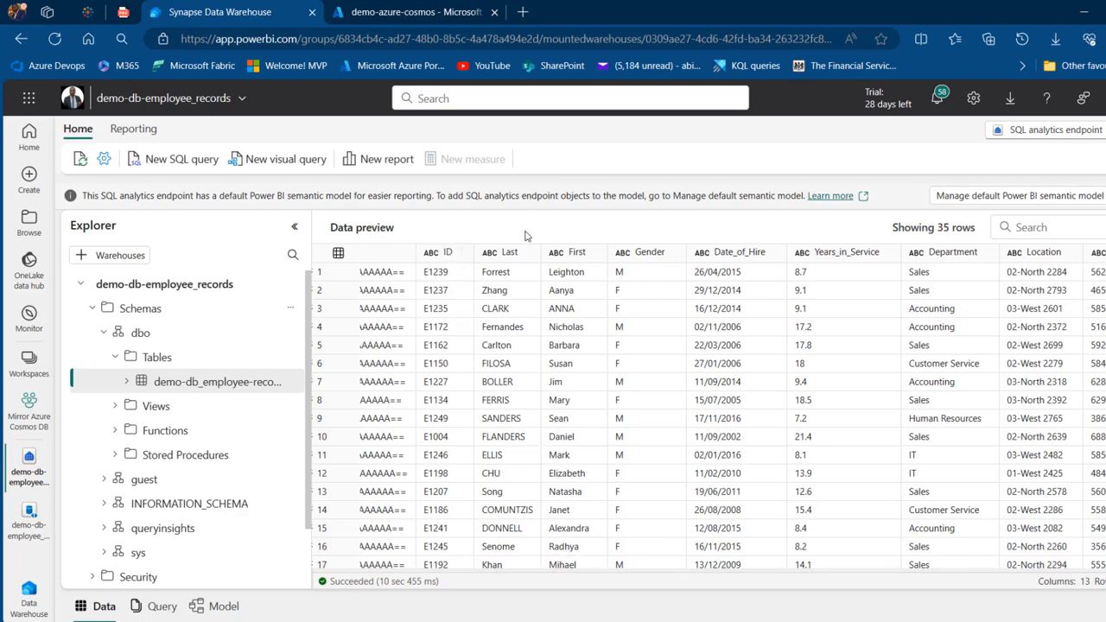
mouse_move(756, 190)
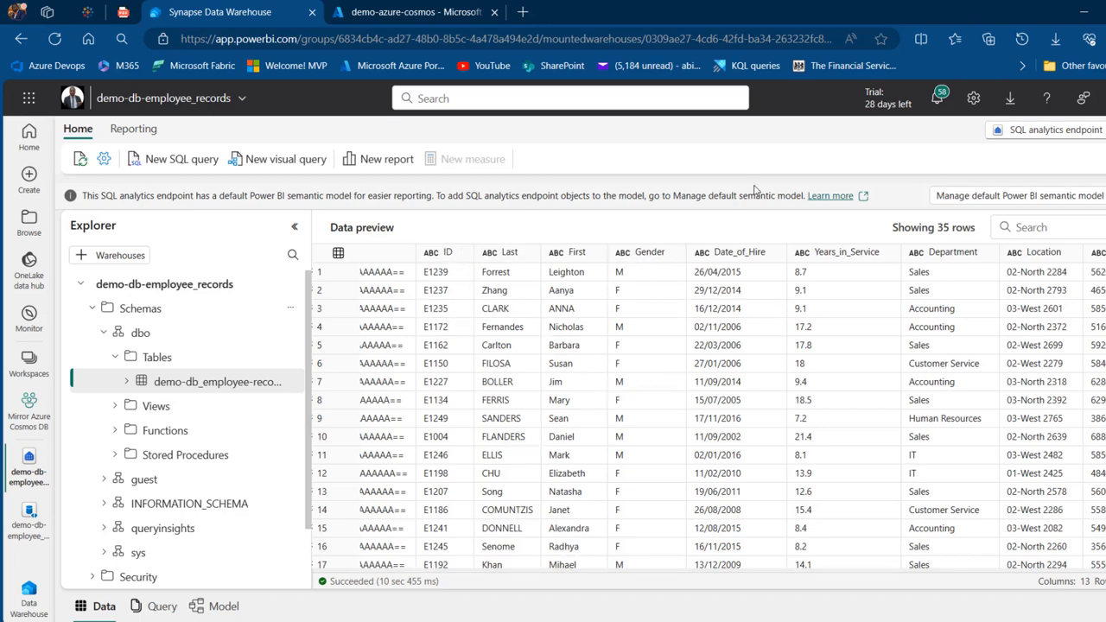